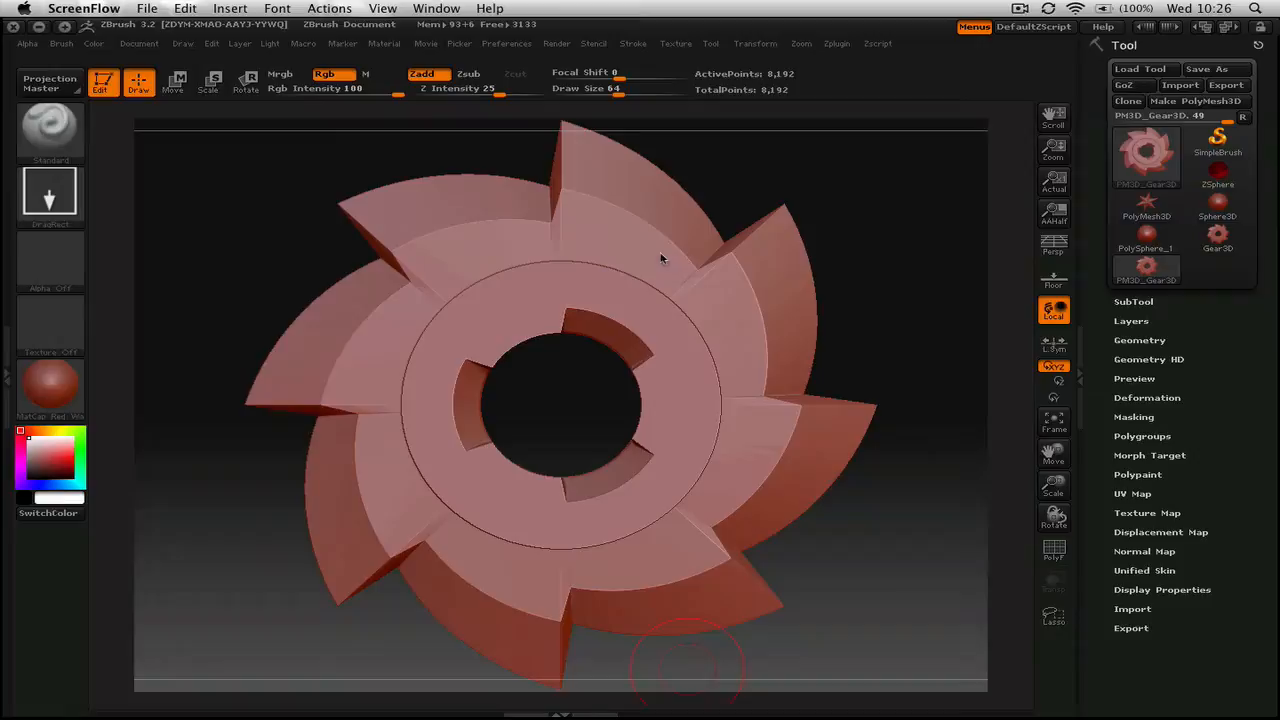
pyautogui.moveTo(587, 282)
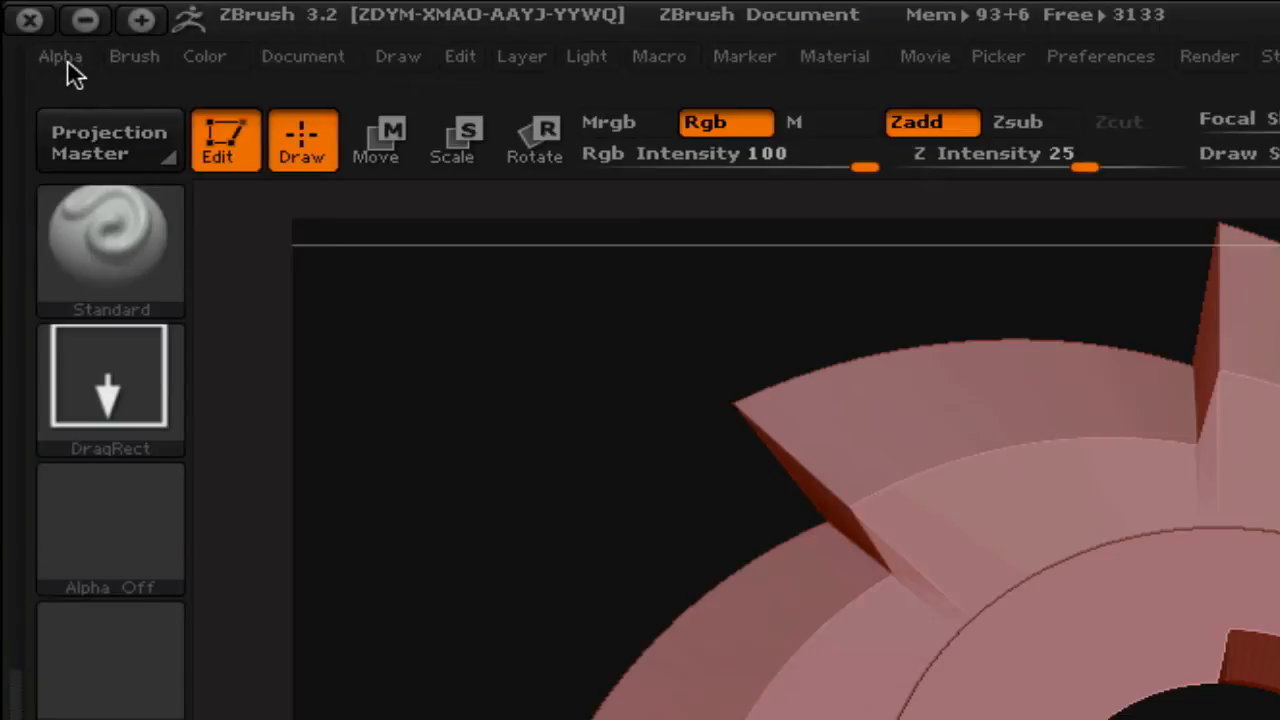
# - Grab the gear render from the canvas as the active alpha using GrabDoc in the Alpha palette
pyautogui.click(60, 56)
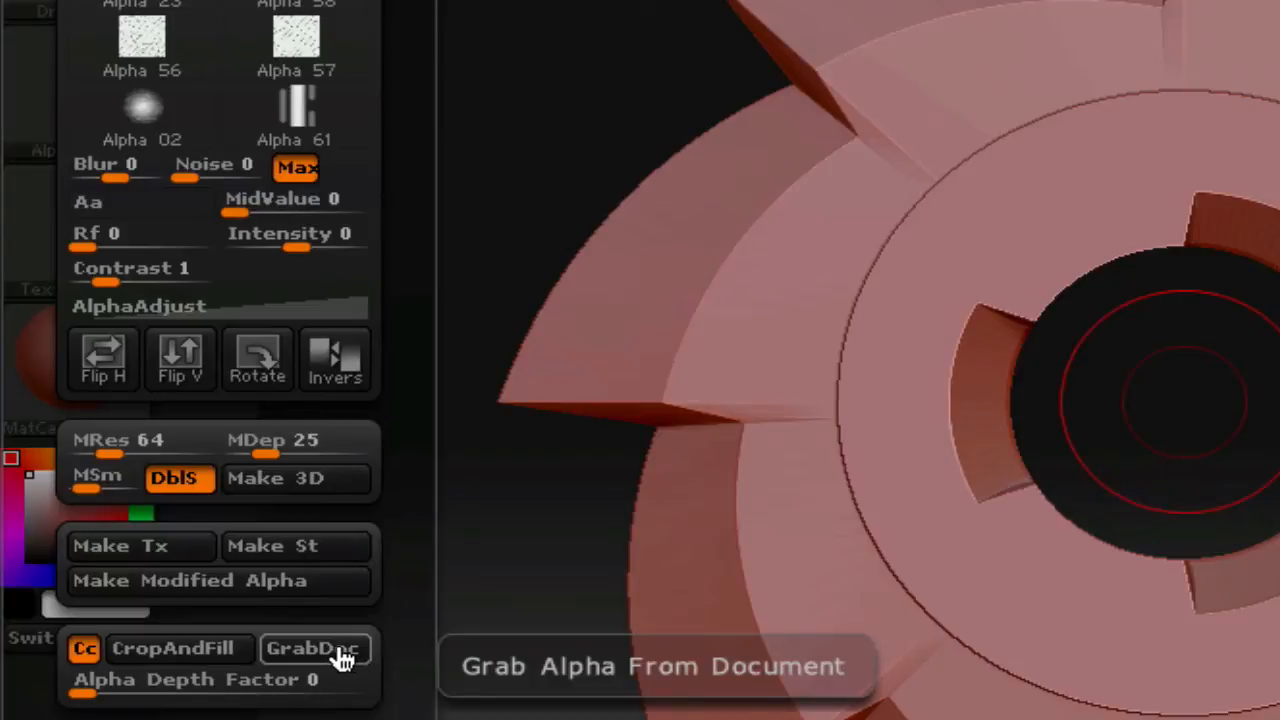
pyautogui.click(315, 649)
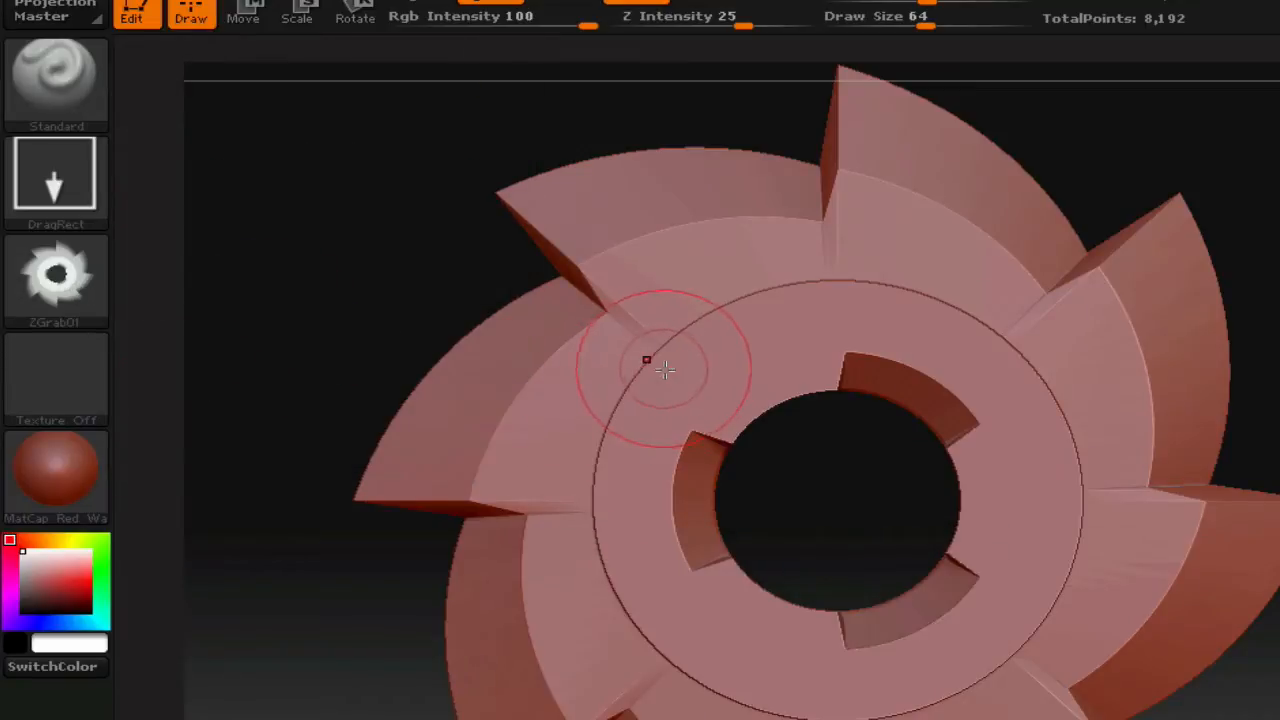
pyautogui.moveTo(340, 383)
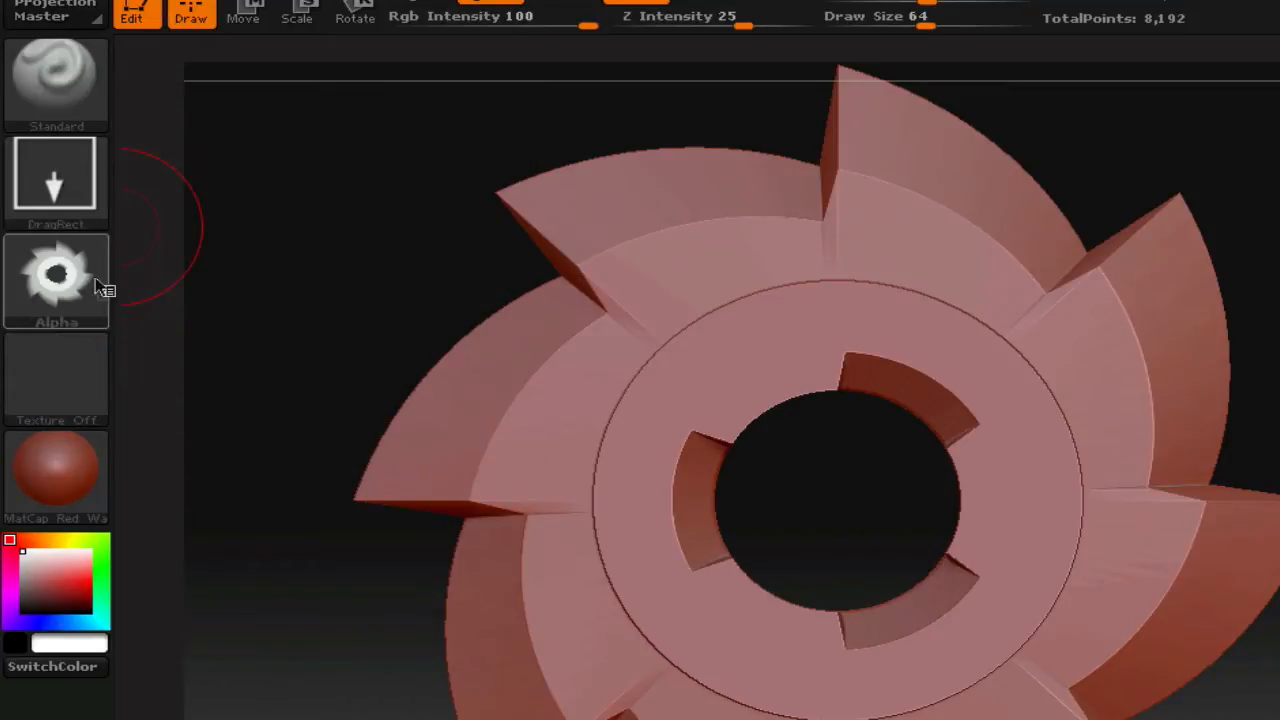
pyautogui.moveTo(80, 327)
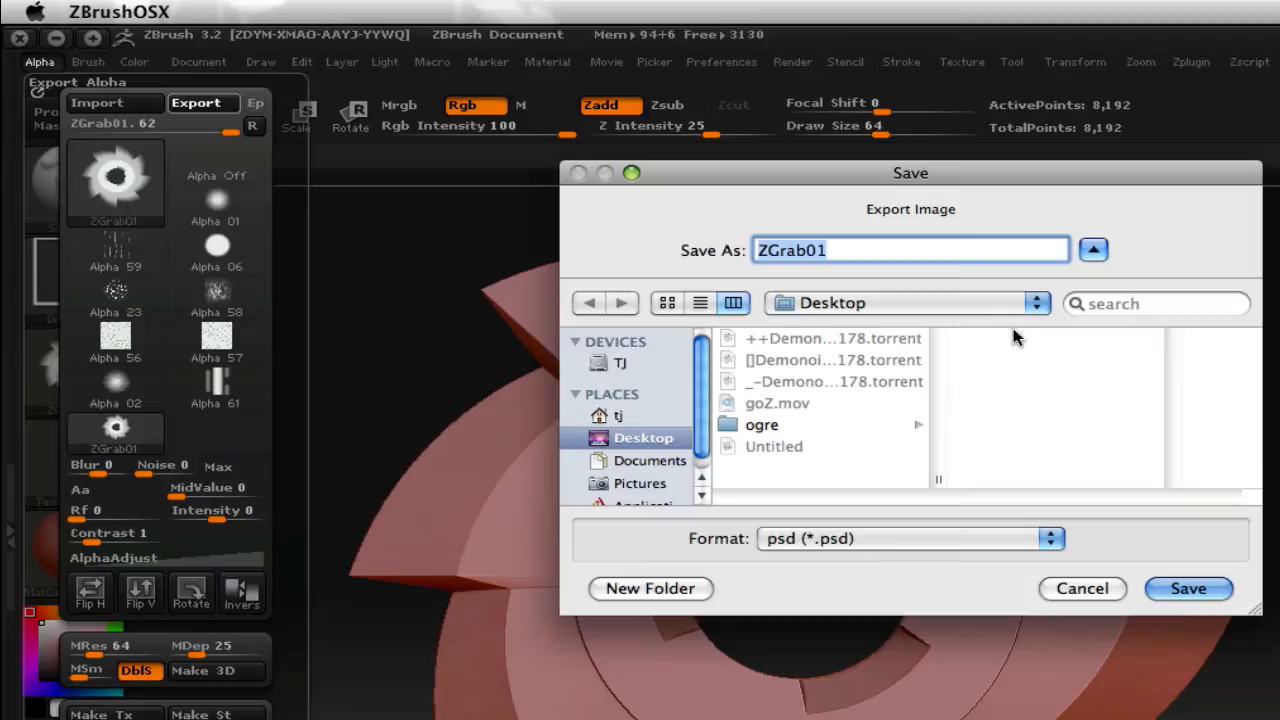
pyautogui.moveTo(1173, 635)
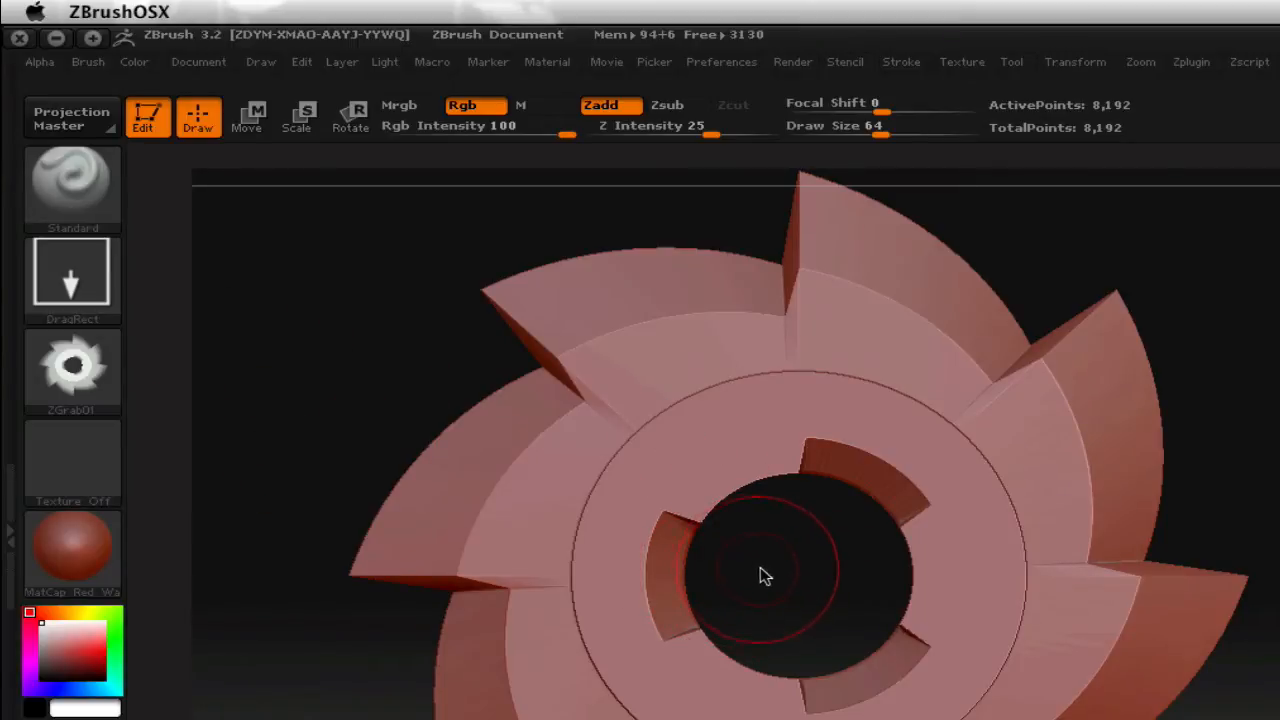
pyautogui.moveTo(685, 655)
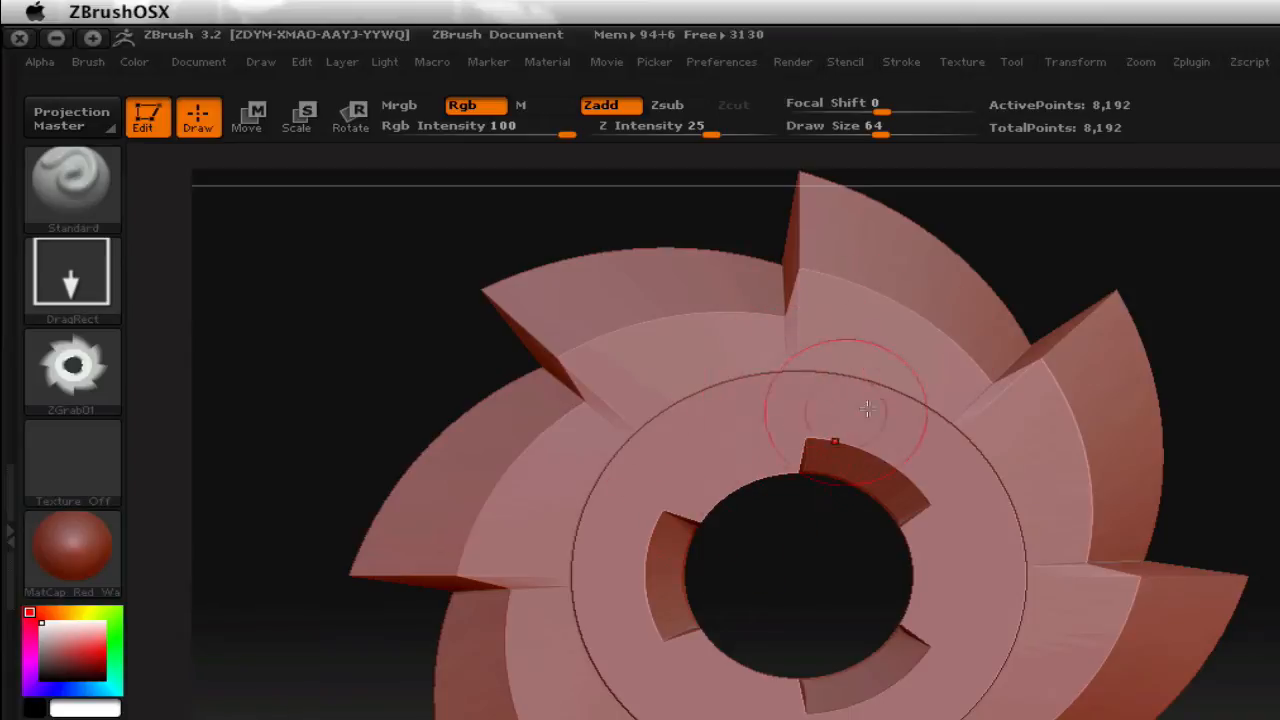
pyautogui.moveTo(843, 357)
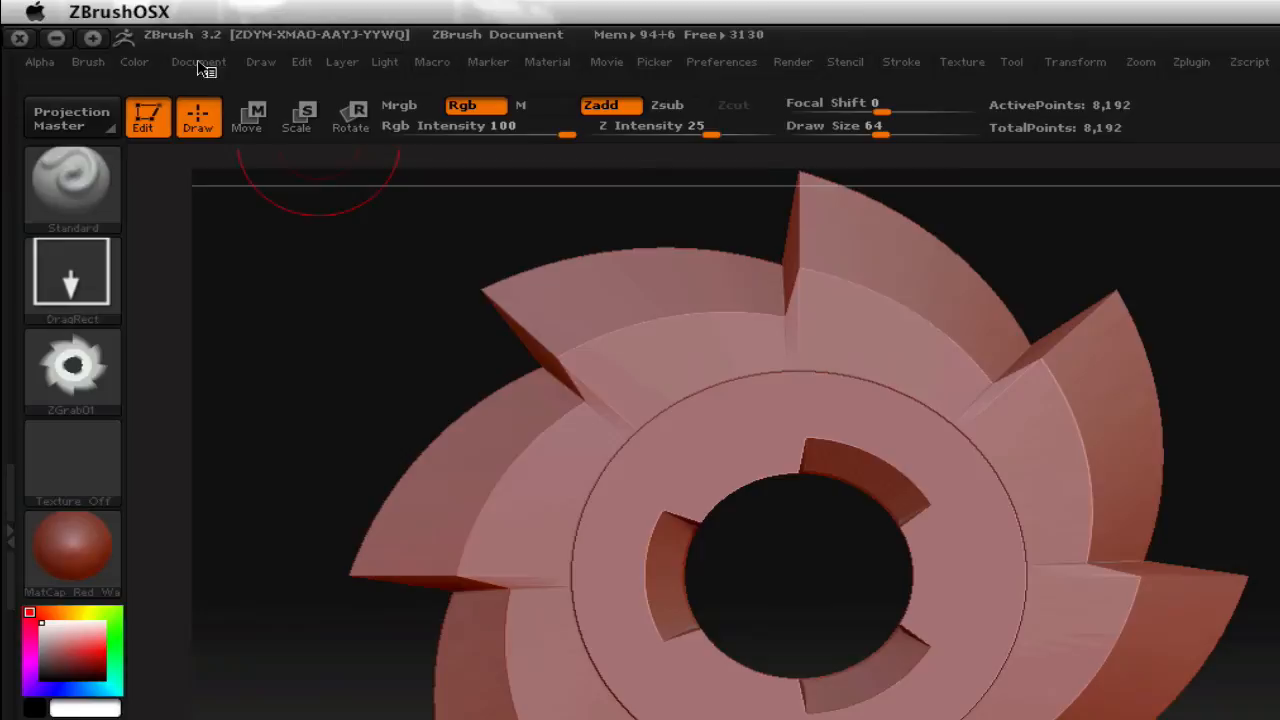
# - Export the canvas image to a file from the Document palette
pyautogui.click(198, 61)
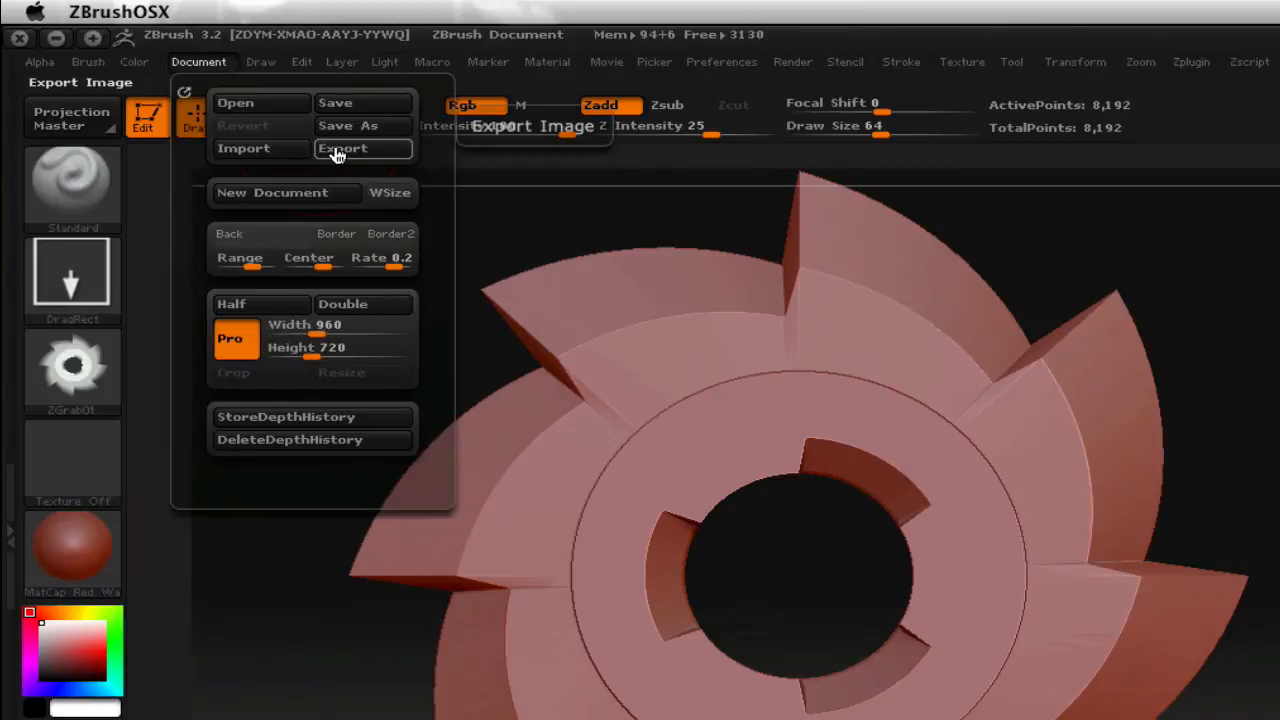
pyautogui.click(342, 148)
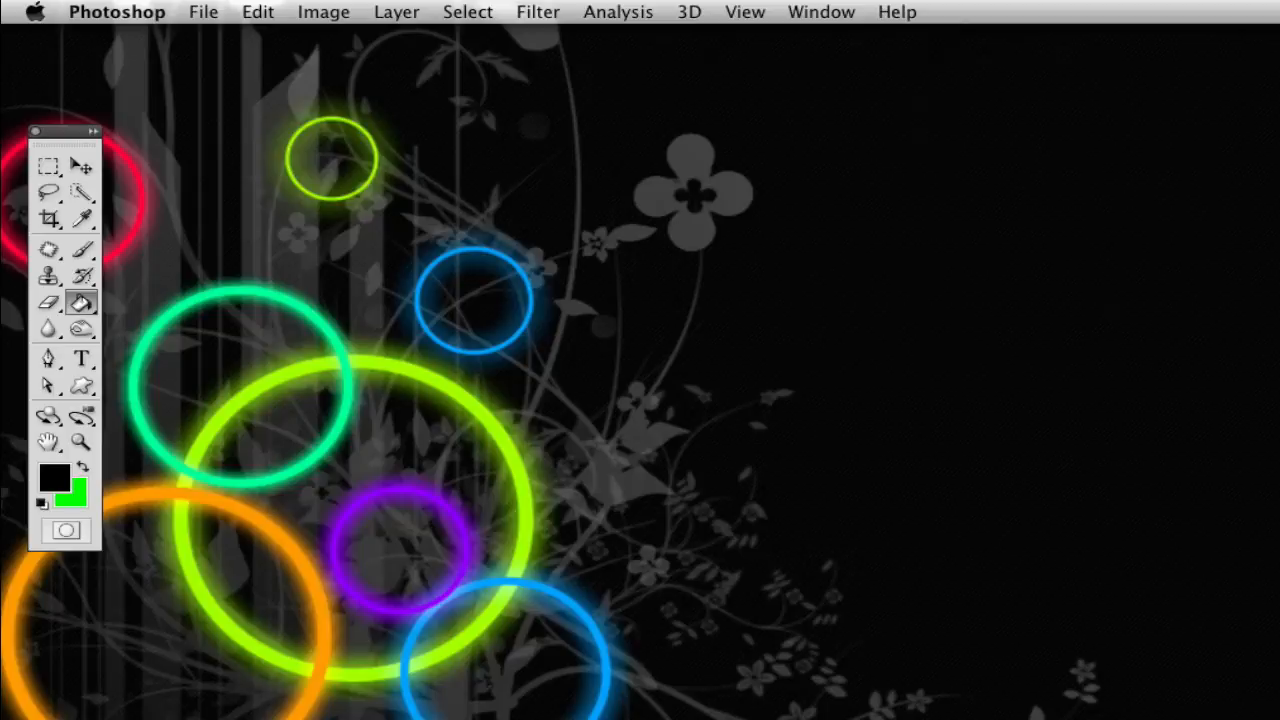
pyautogui.moveTo(203, 11)
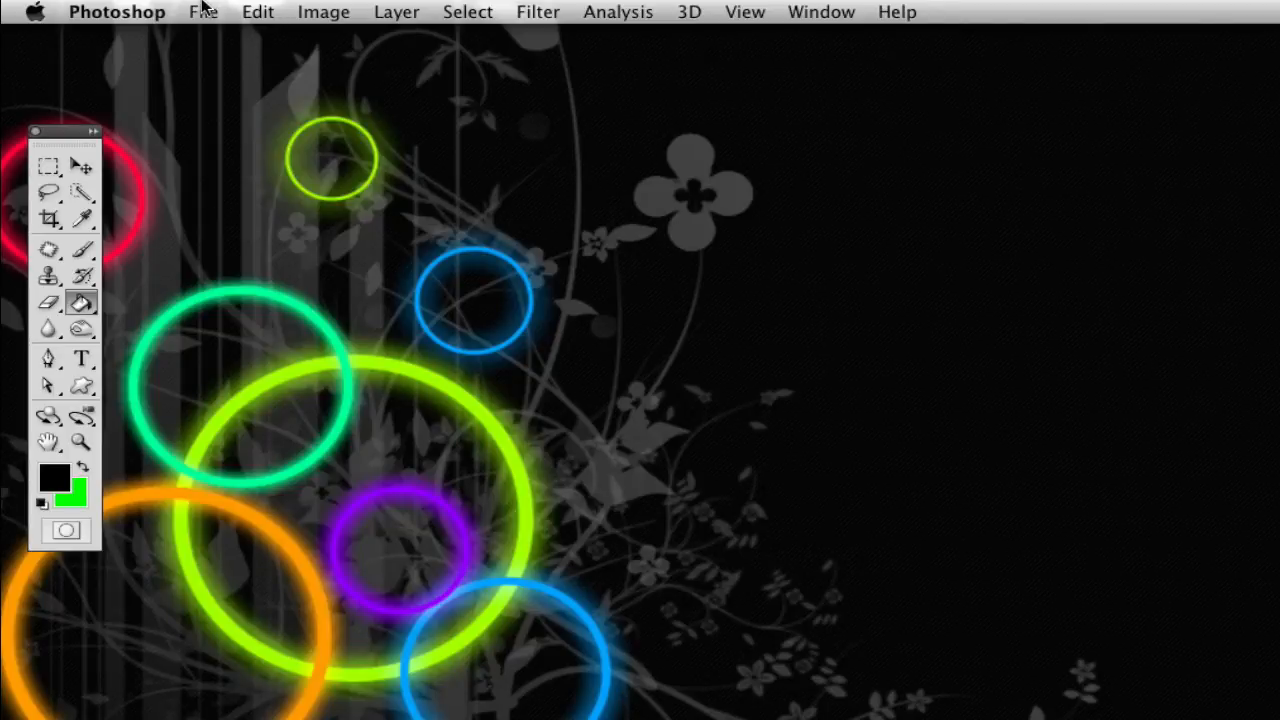
# - Open ZGrab01.PSD from the Desktop in Photoshop
pyautogui.click(203, 11)
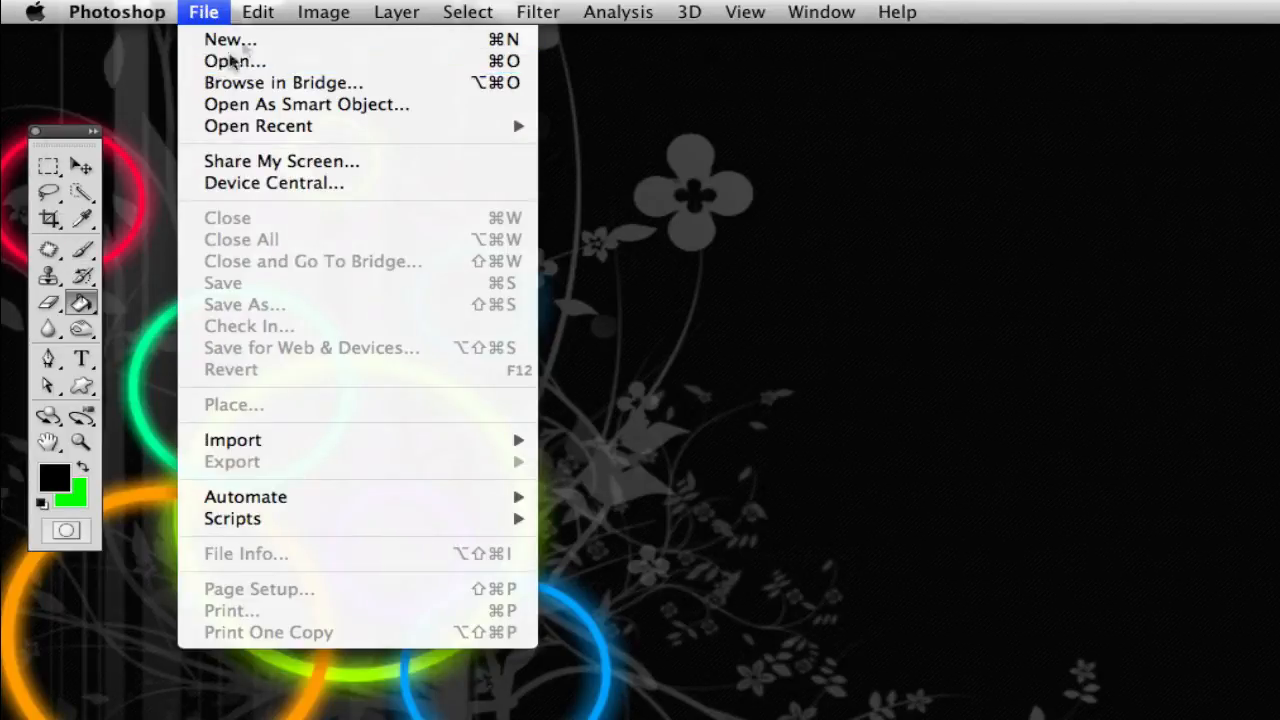
pyautogui.click(234, 61)
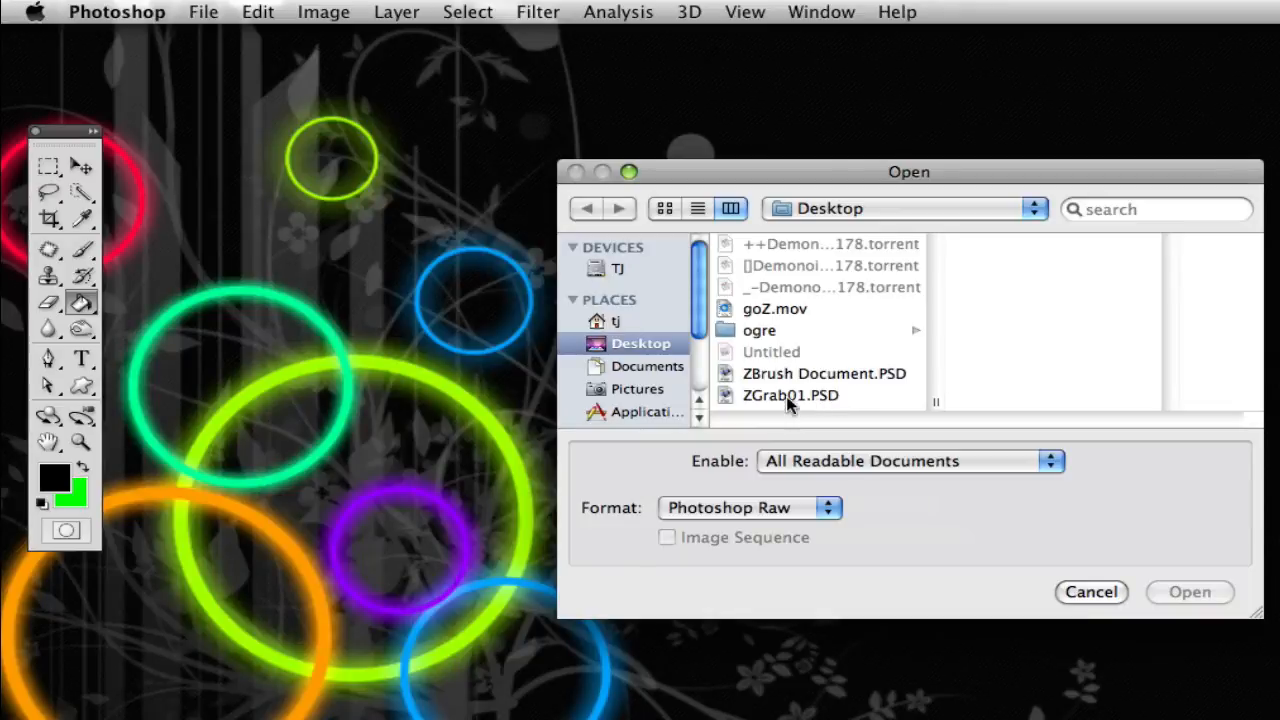
pyautogui.doubleClick(789, 395)
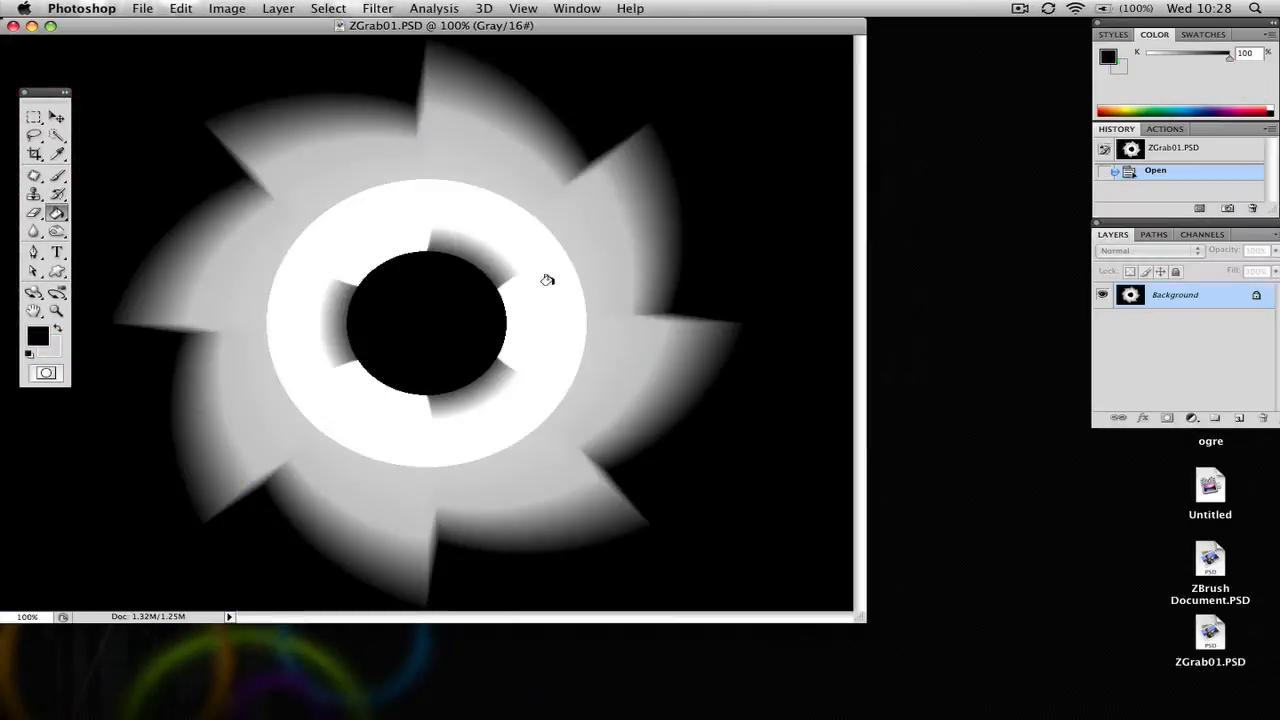
pyautogui.moveTo(445, 505)
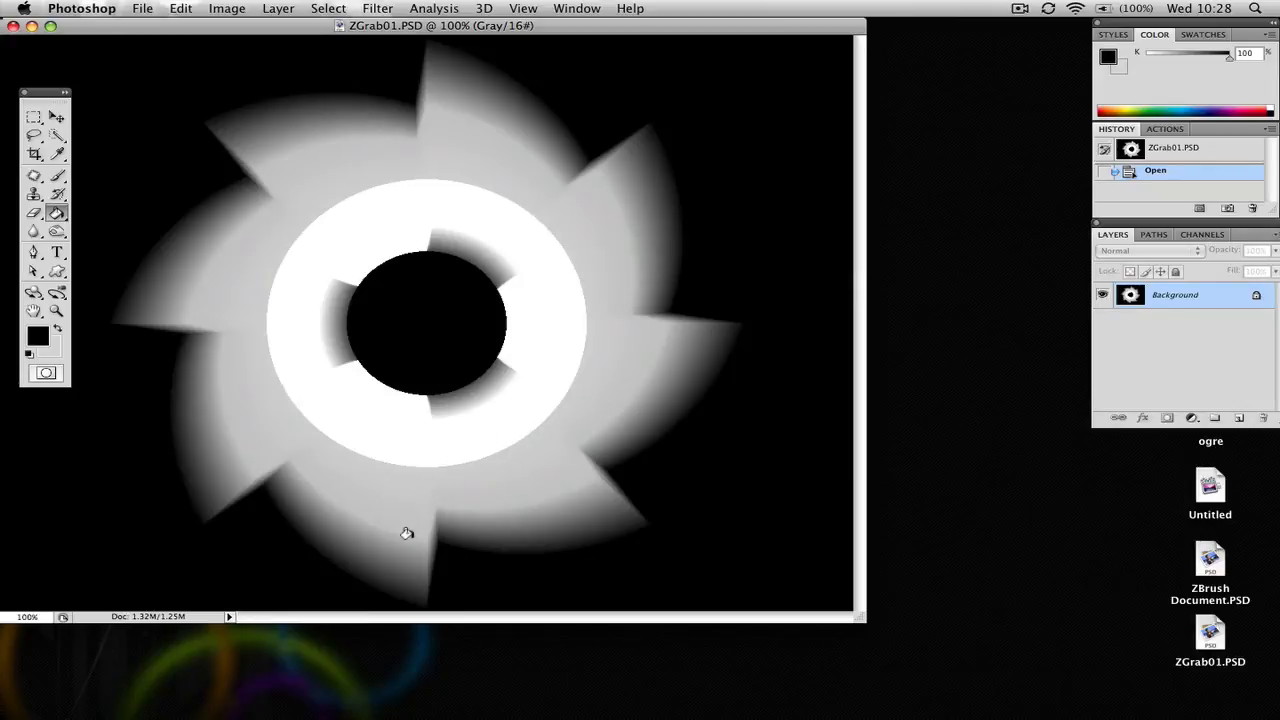
pyautogui.moveTo(290, 313)
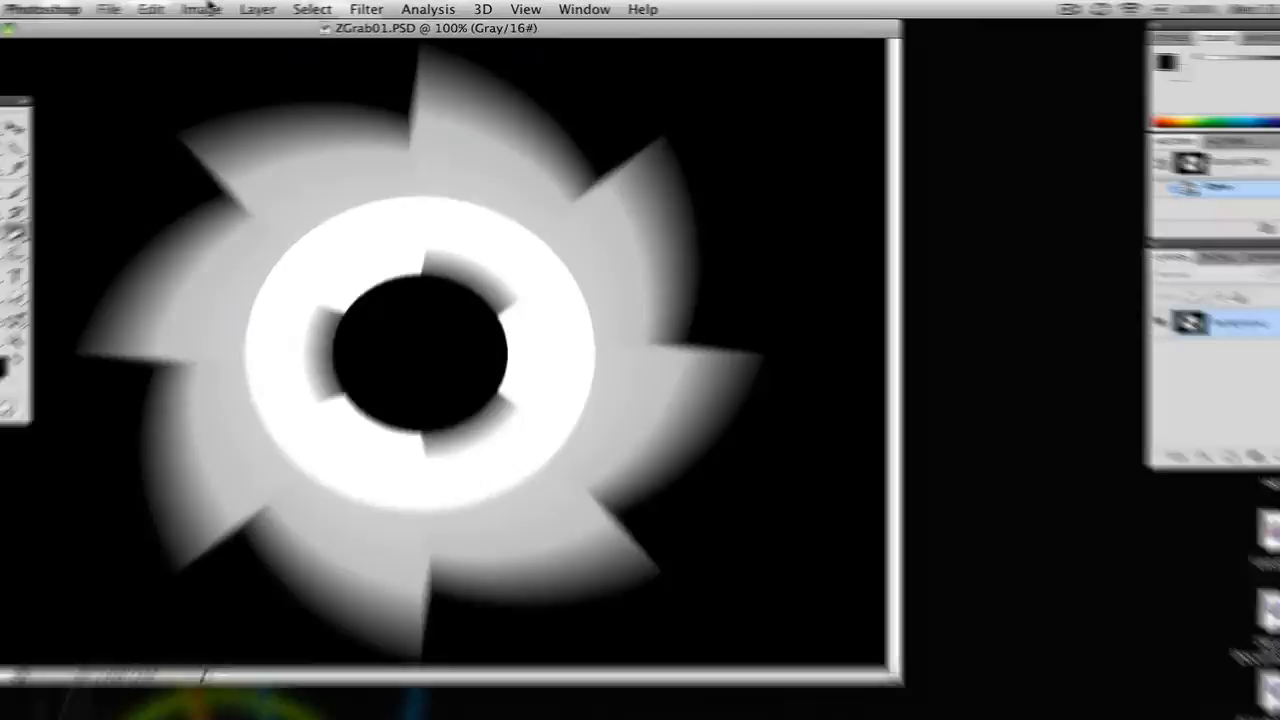
# - Apply Levels with raised midtones and clipped white point so the gear turns solid white
pyautogui.click(199, 9)
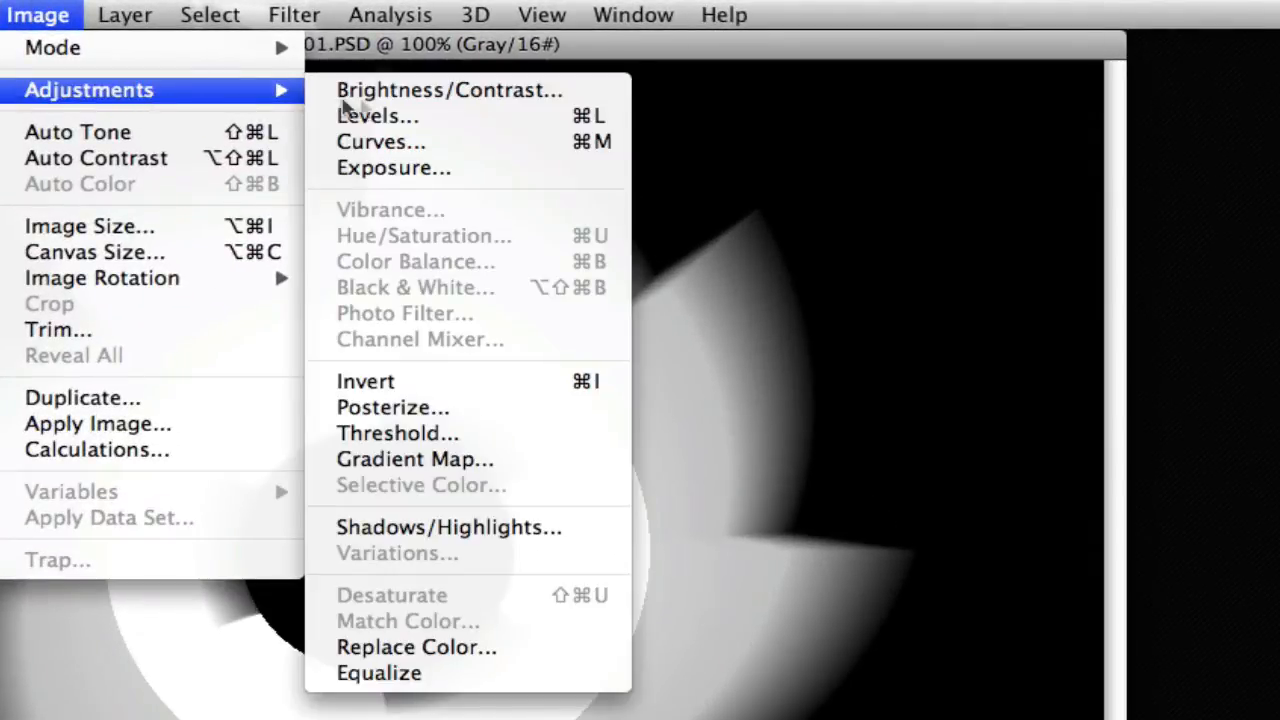
pyautogui.click(367, 115)
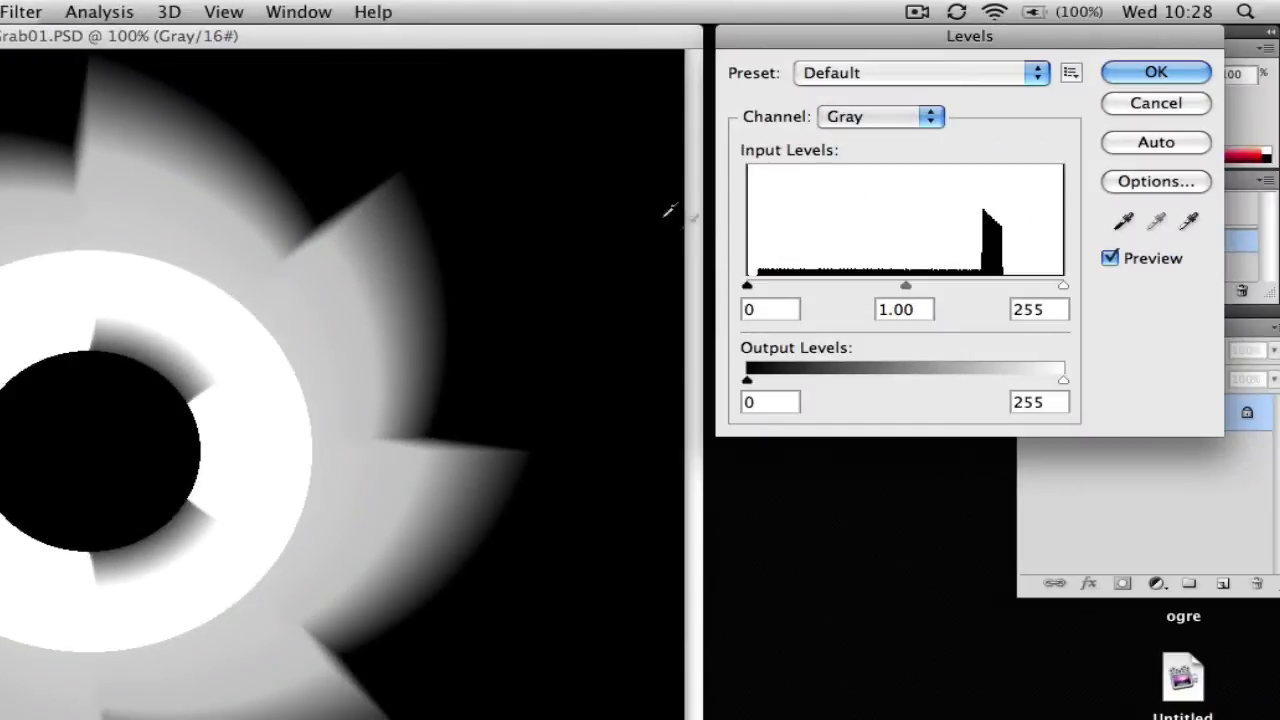
pyautogui.moveTo(905, 285); pyautogui.dragTo(830, 285)
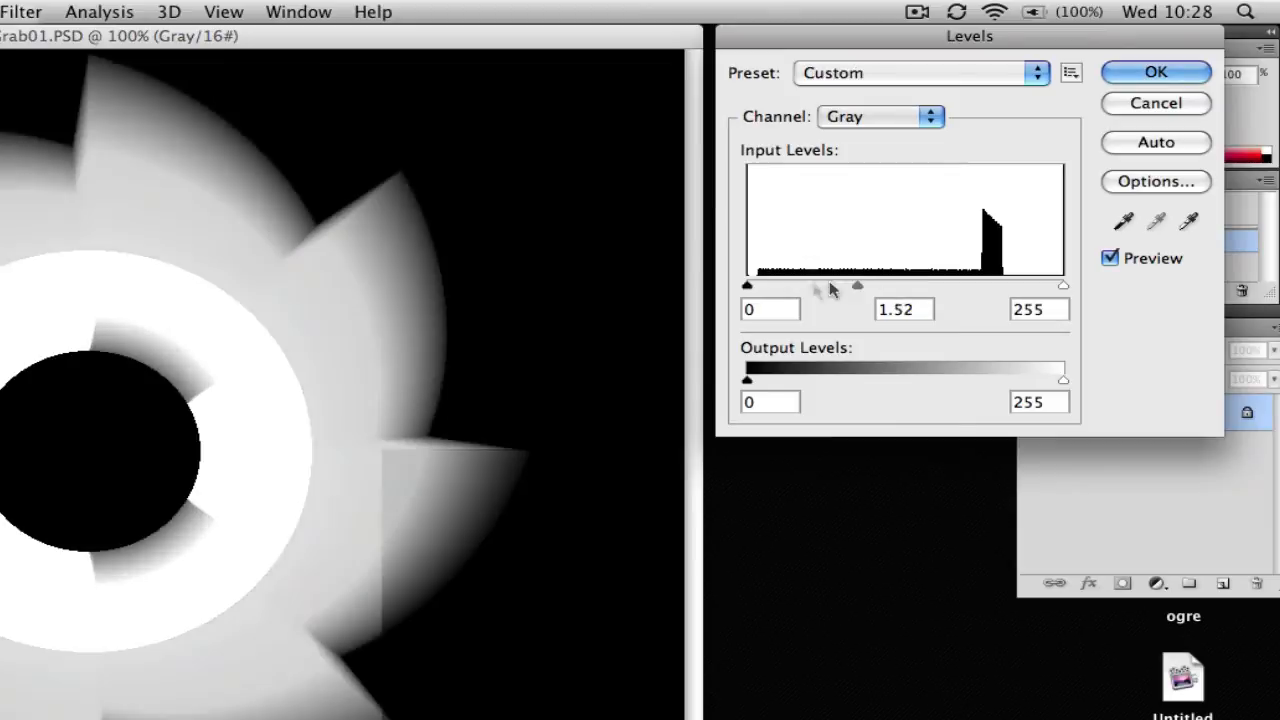
pyautogui.moveTo(833, 287); pyautogui.dragTo(1060, 287)
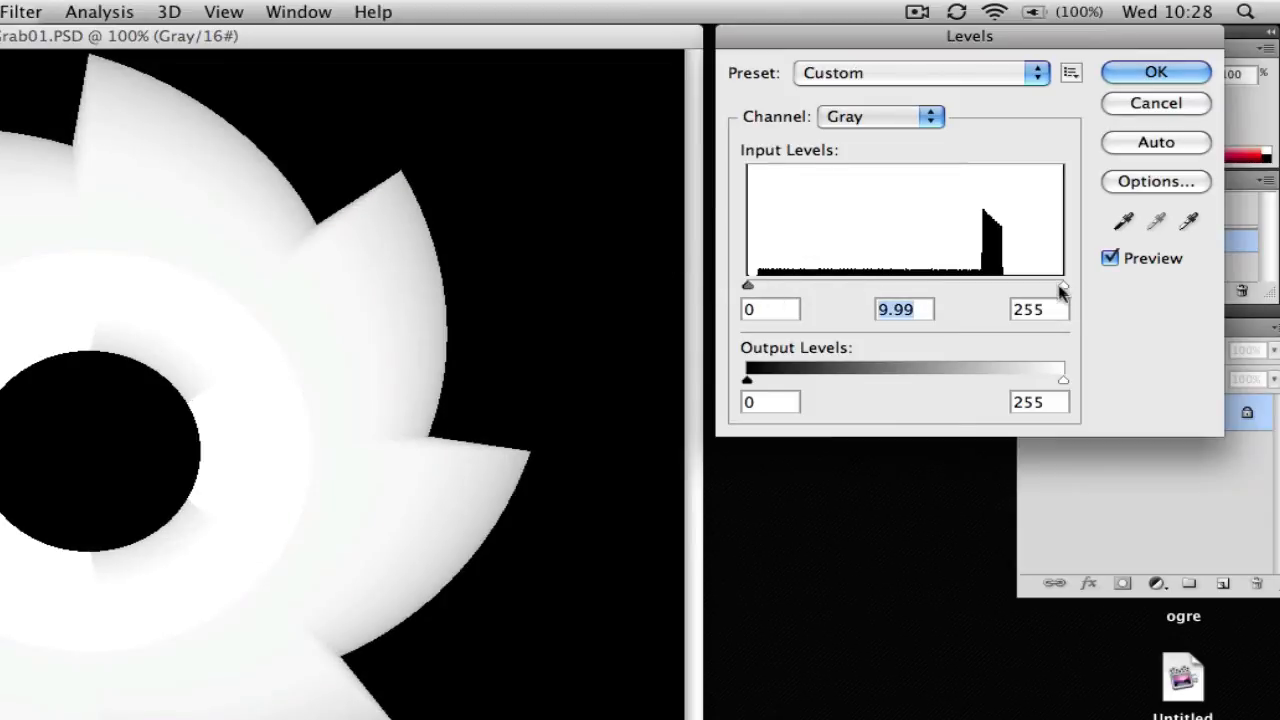
pyautogui.moveTo(1063, 291); pyautogui.dragTo(748, 291)
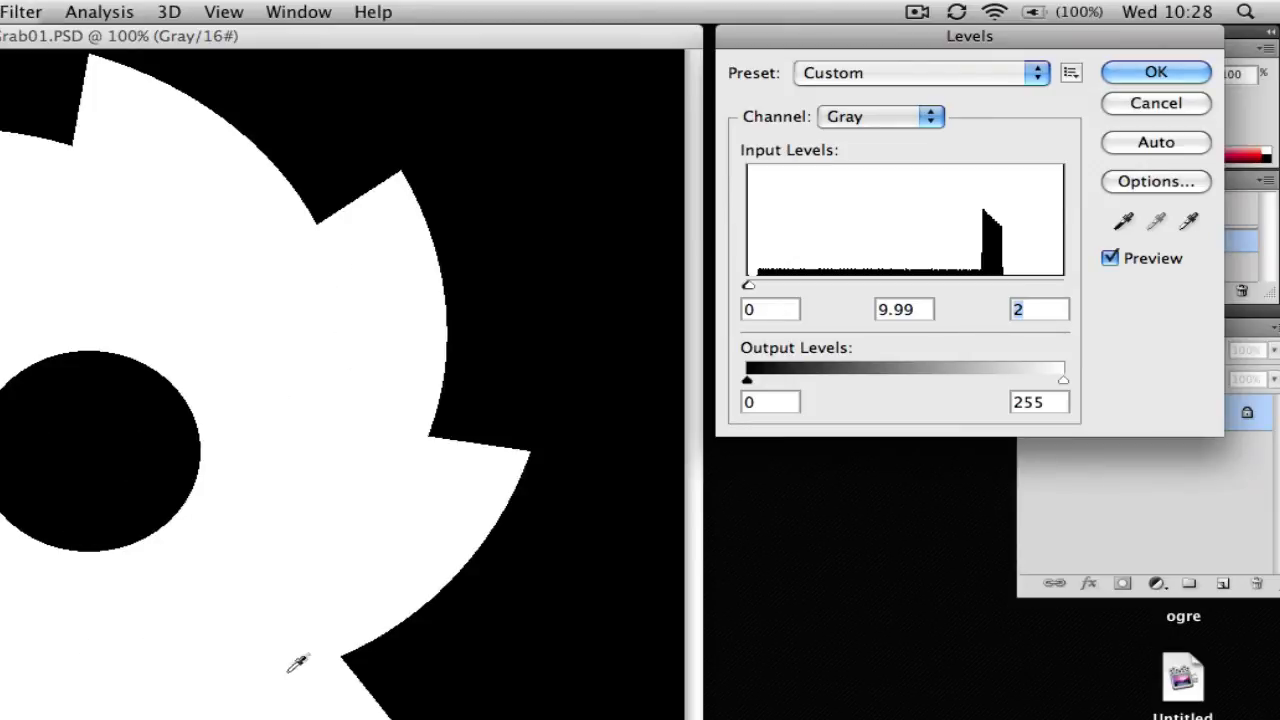
pyautogui.moveTo(598, 58)
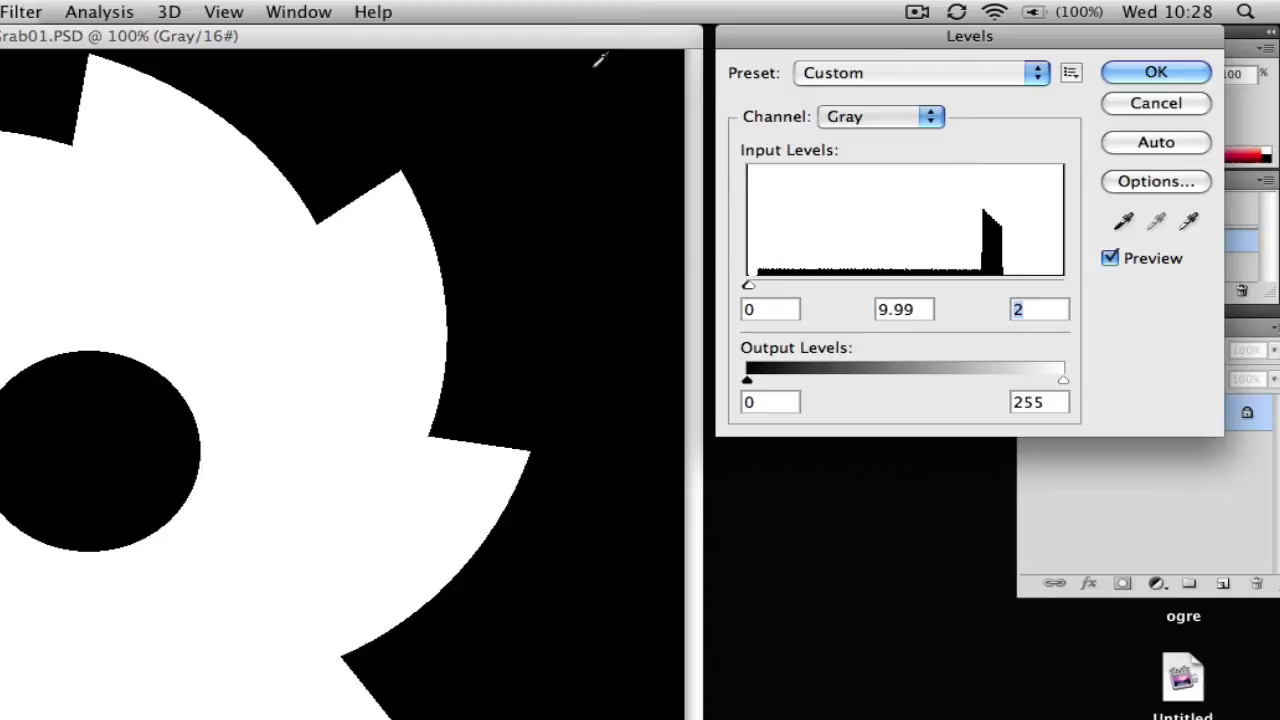
pyautogui.moveTo(1125, 85)
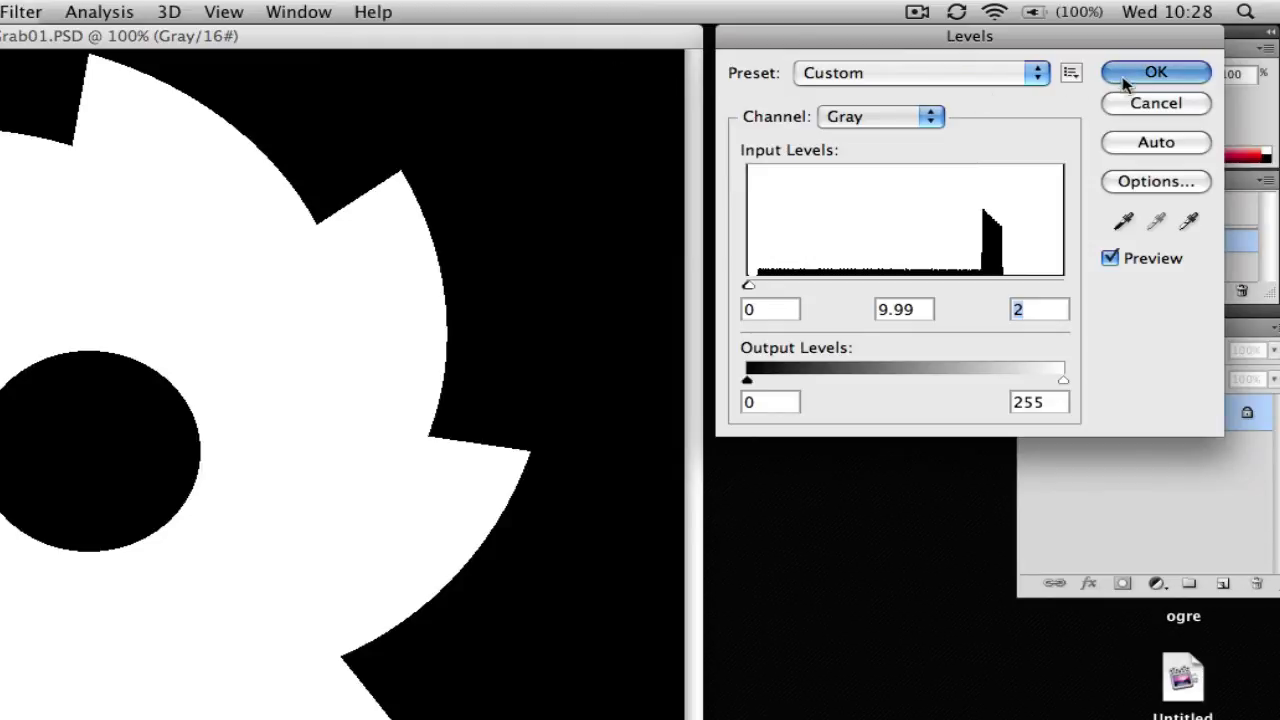
pyautogui.click(1155, 72)
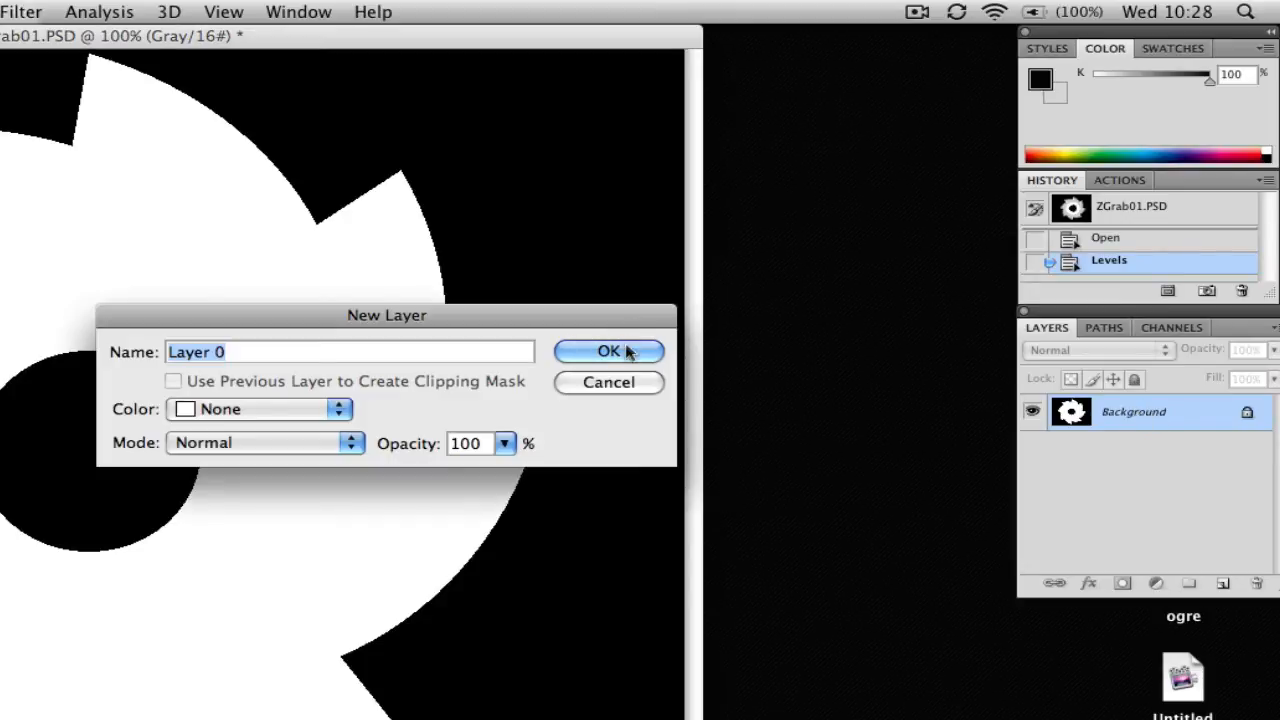
# - Convert the background into Layer 0 and show the Channels panel
pyautogui.click(608, 351)
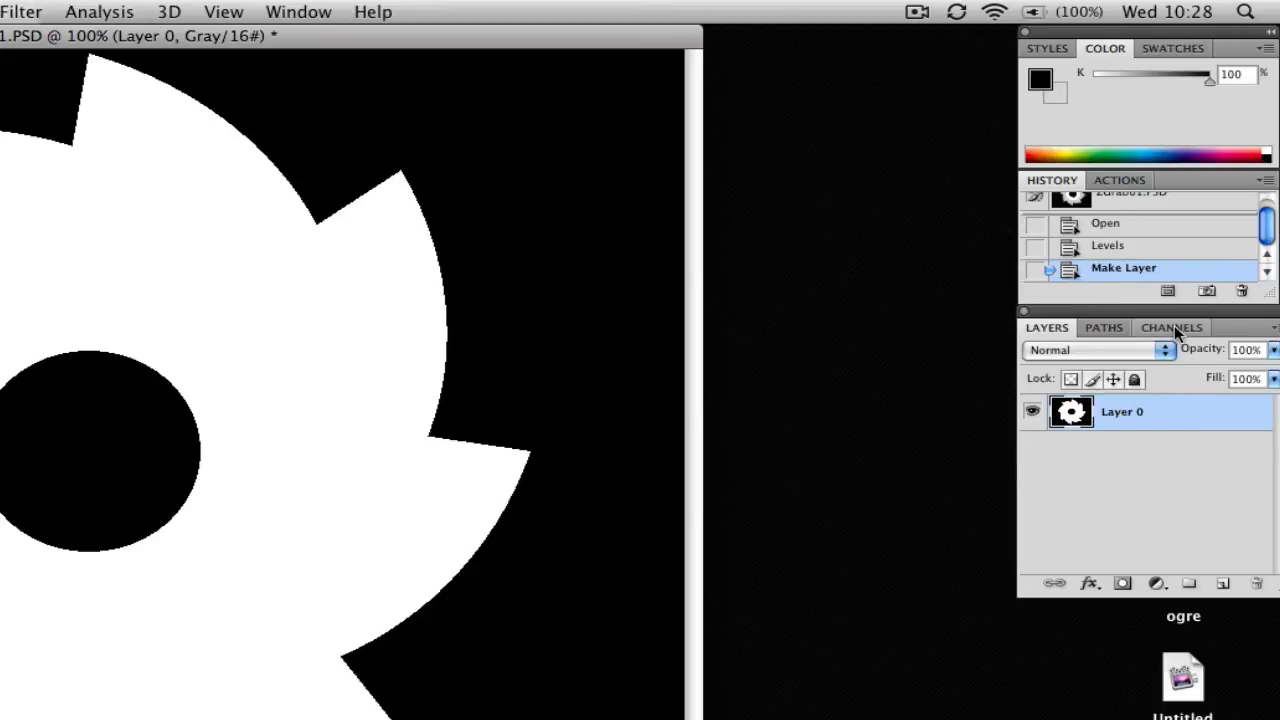
pyautogui.click(1172, 327)
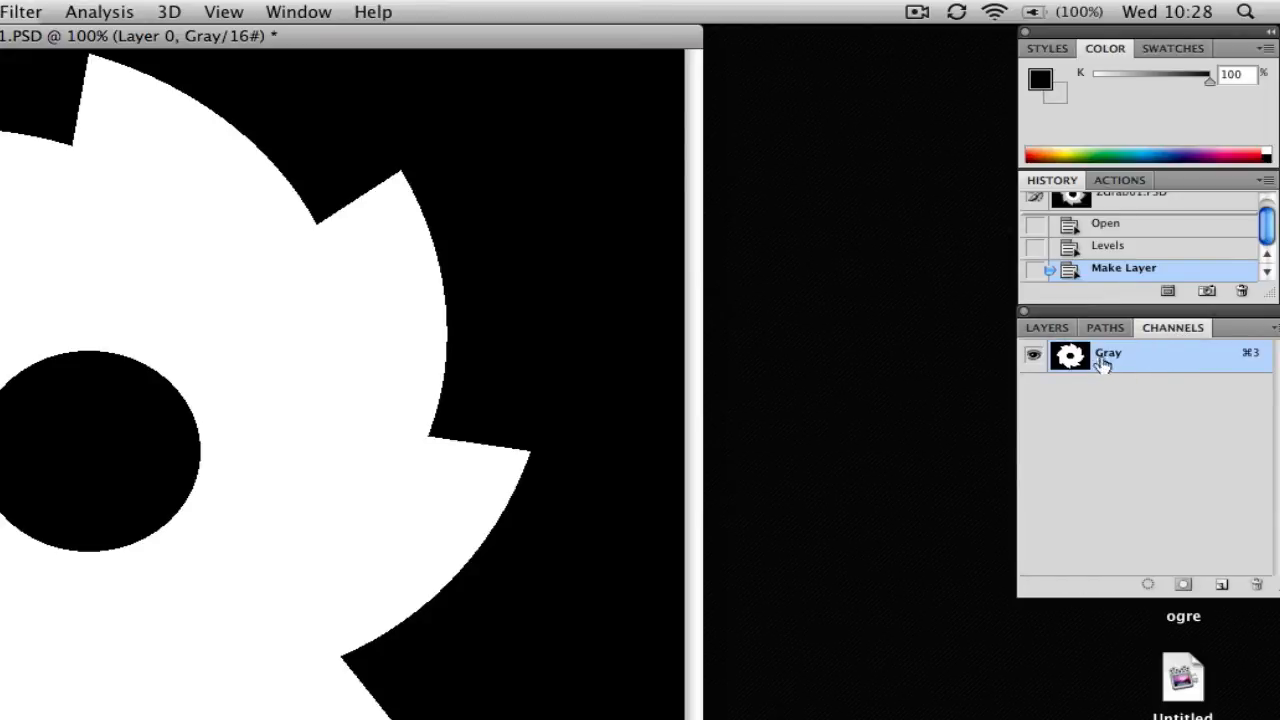
pyautogui.moveTo(1170, 375)
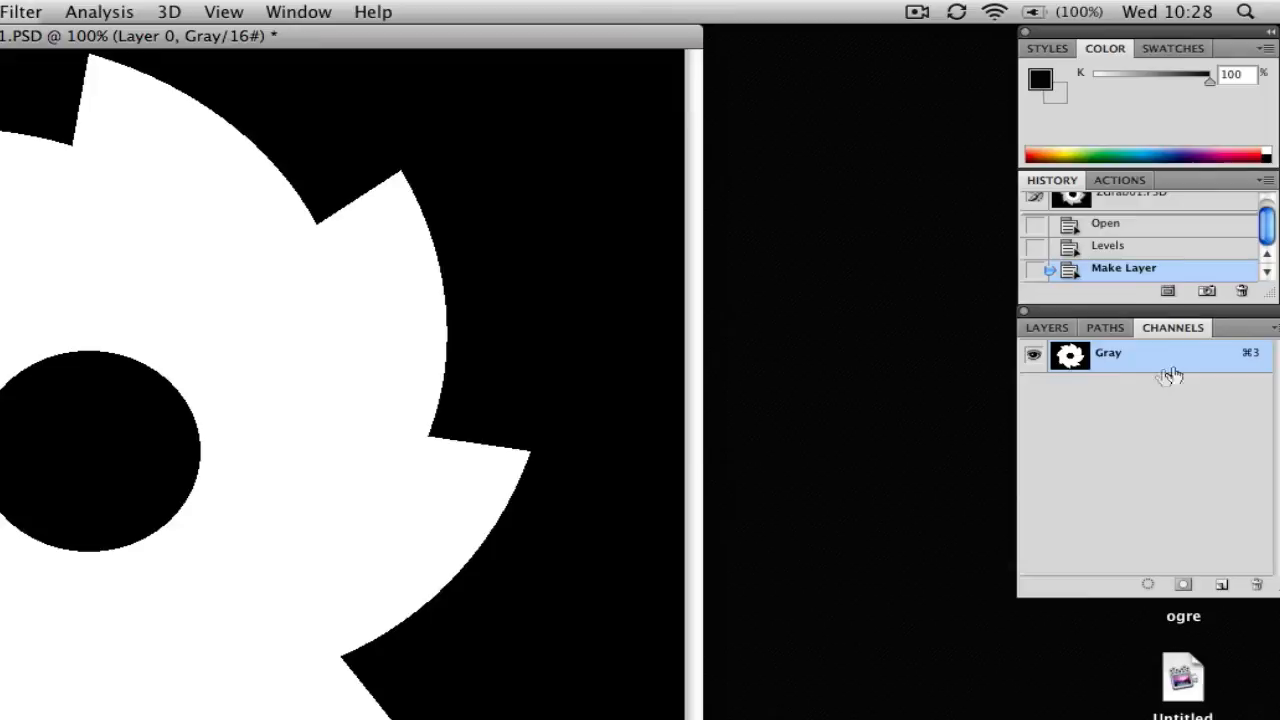
pyautogui.moveTo(1070, 375)
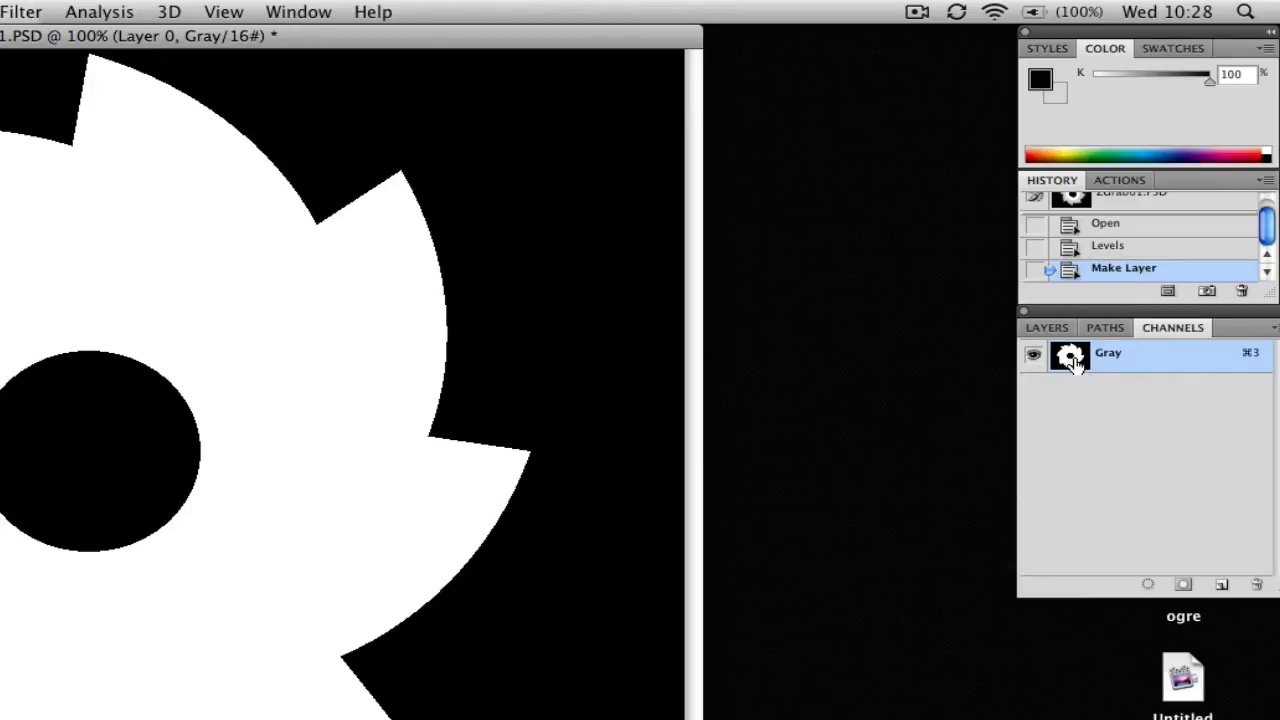
pyautogui.moveTo(1070, 358)
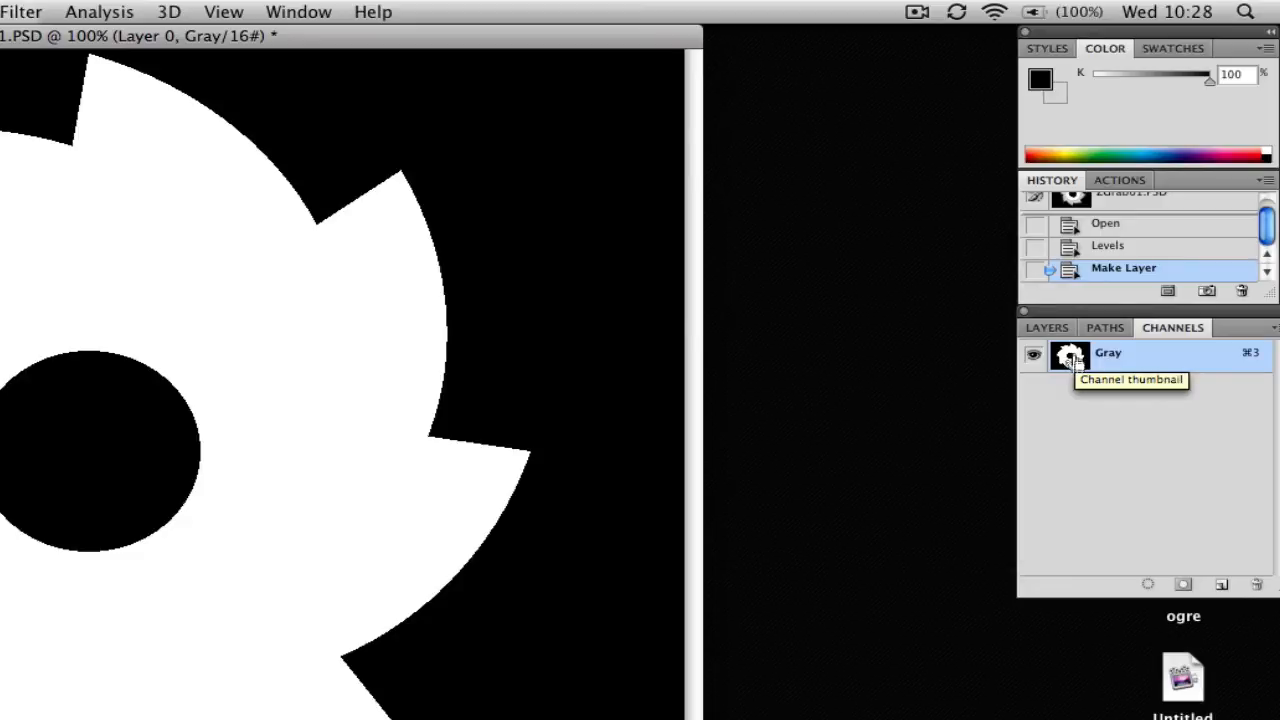
# - Load the Gray channel as a selection and copy the white gear shape
pyautogui.click(1070, 352)
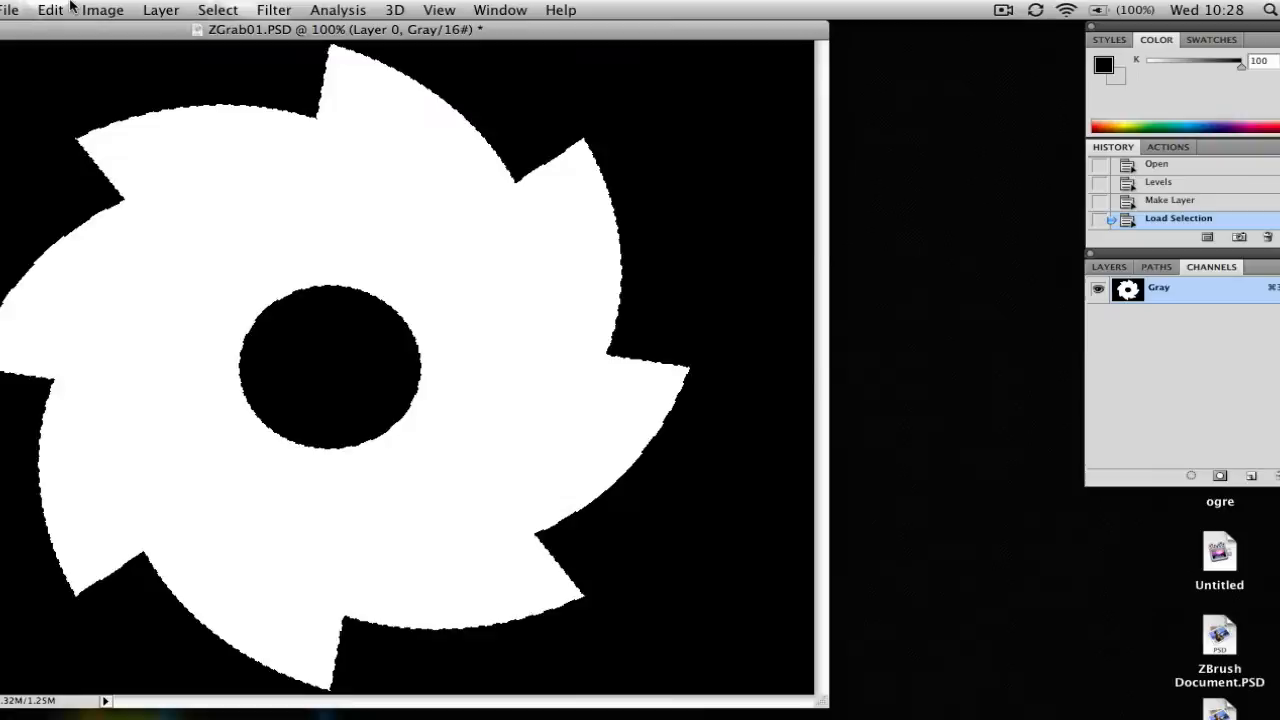
pyautogui.click(49, 10)
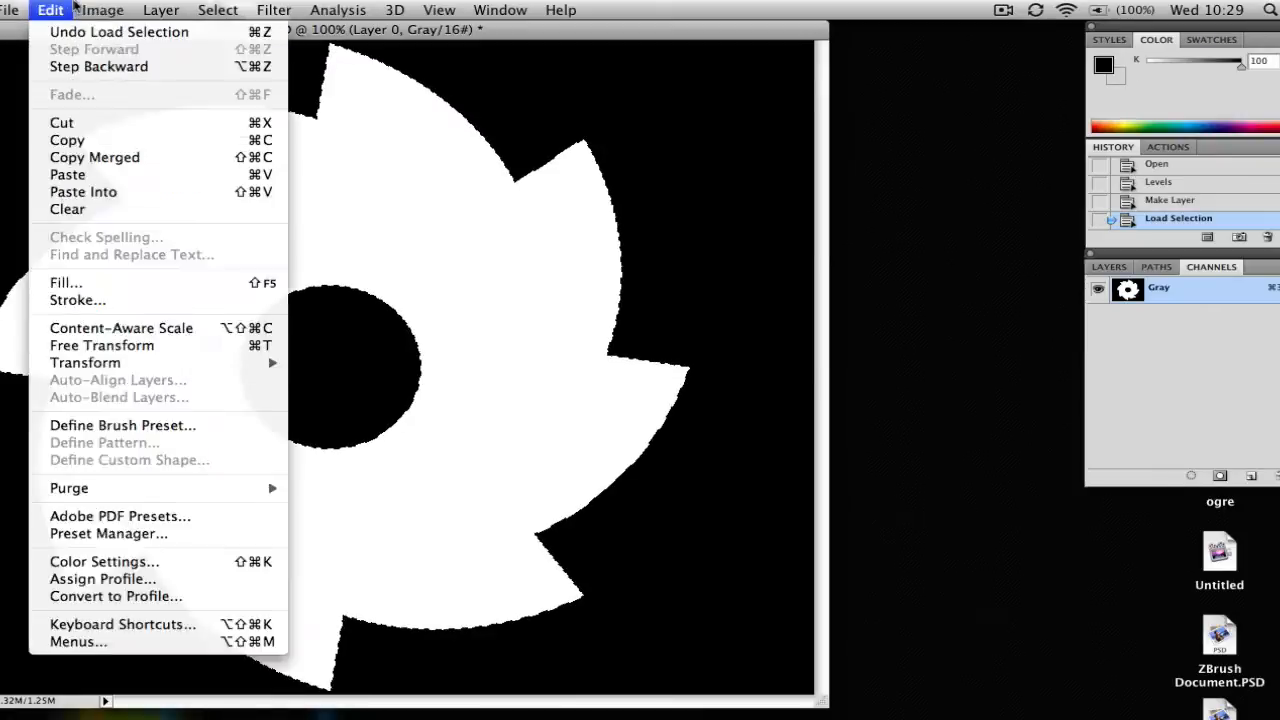
pyautogui.moveTo(67, 140)
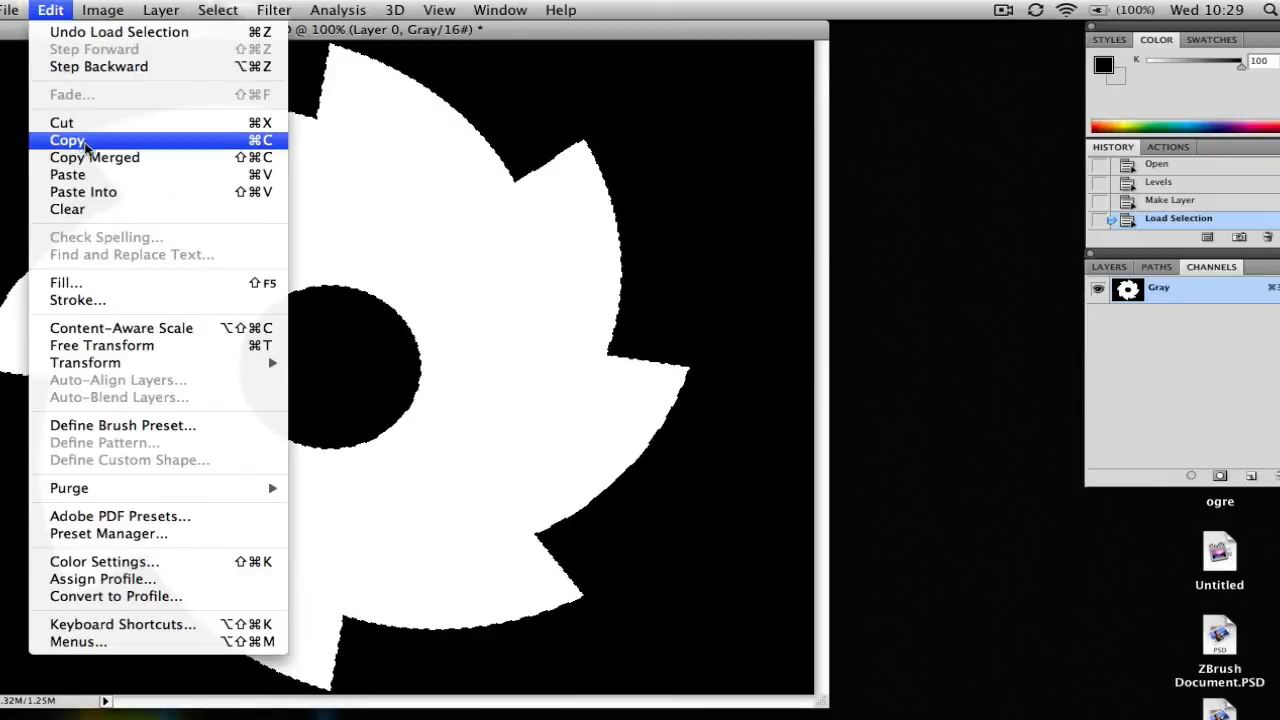
pyautogui.click(67, 140)
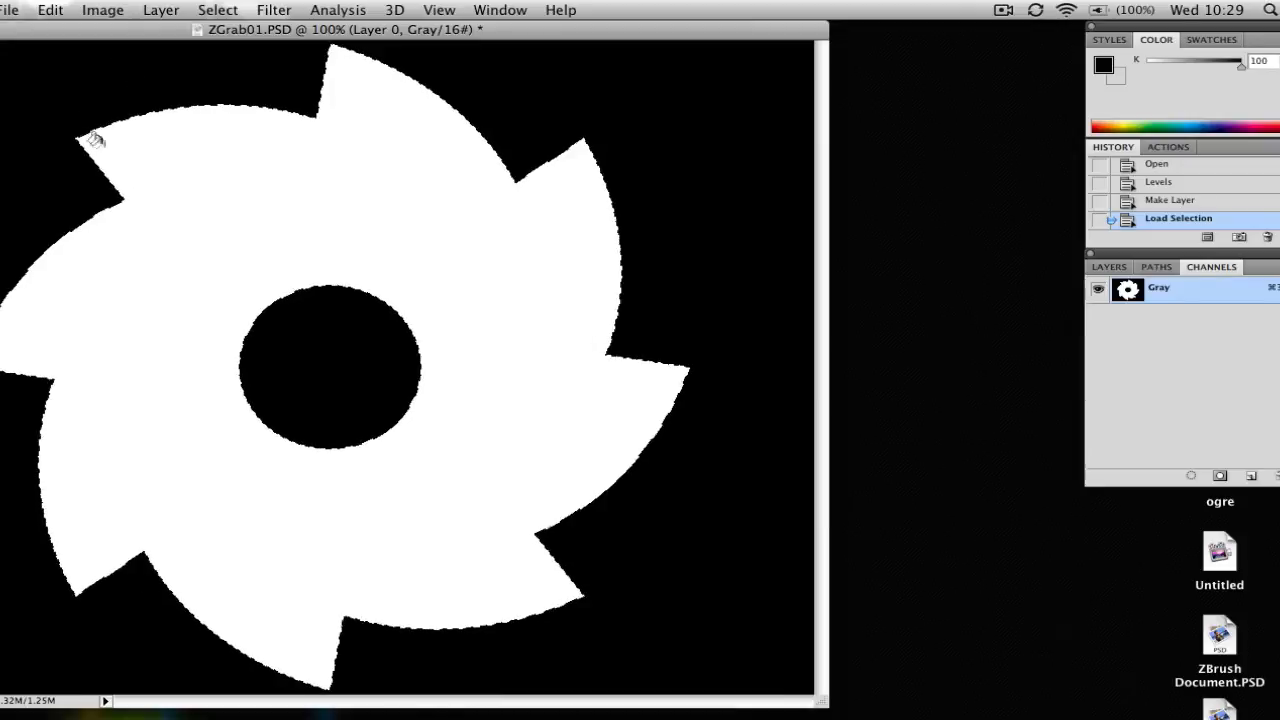
pyautogui.click(11, 10)
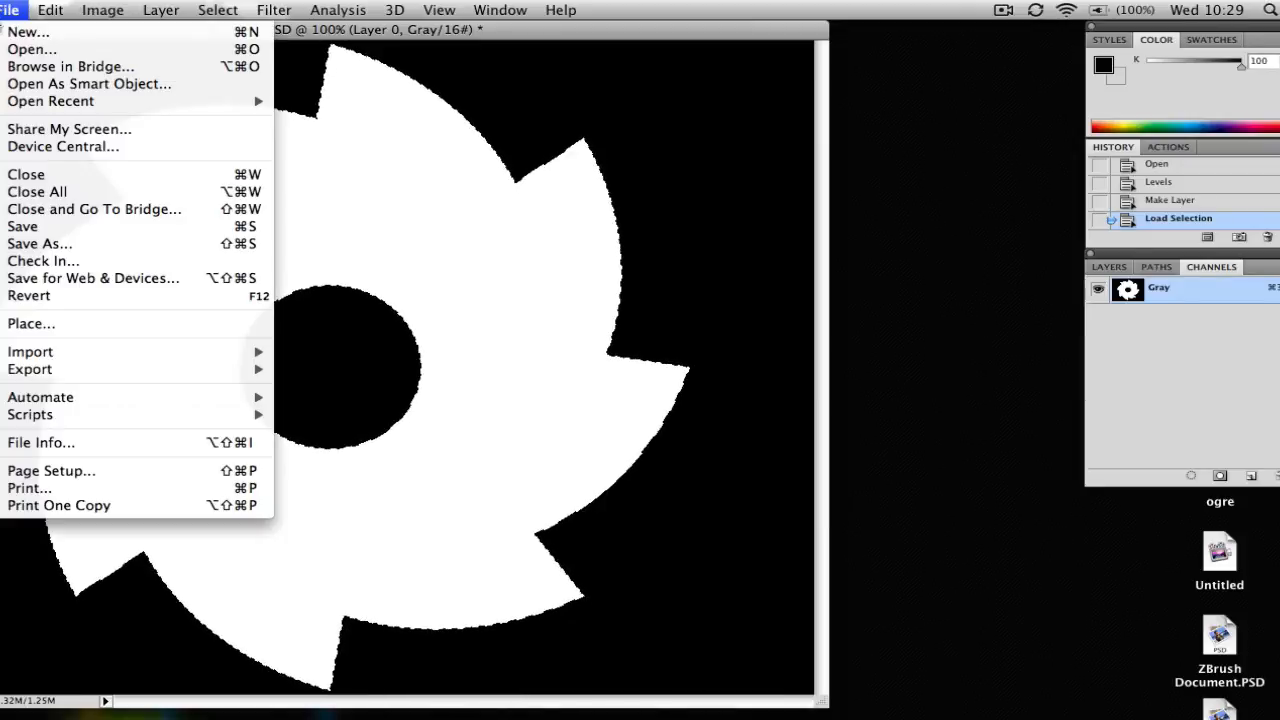
pyautogui.moveTo(30, 49)
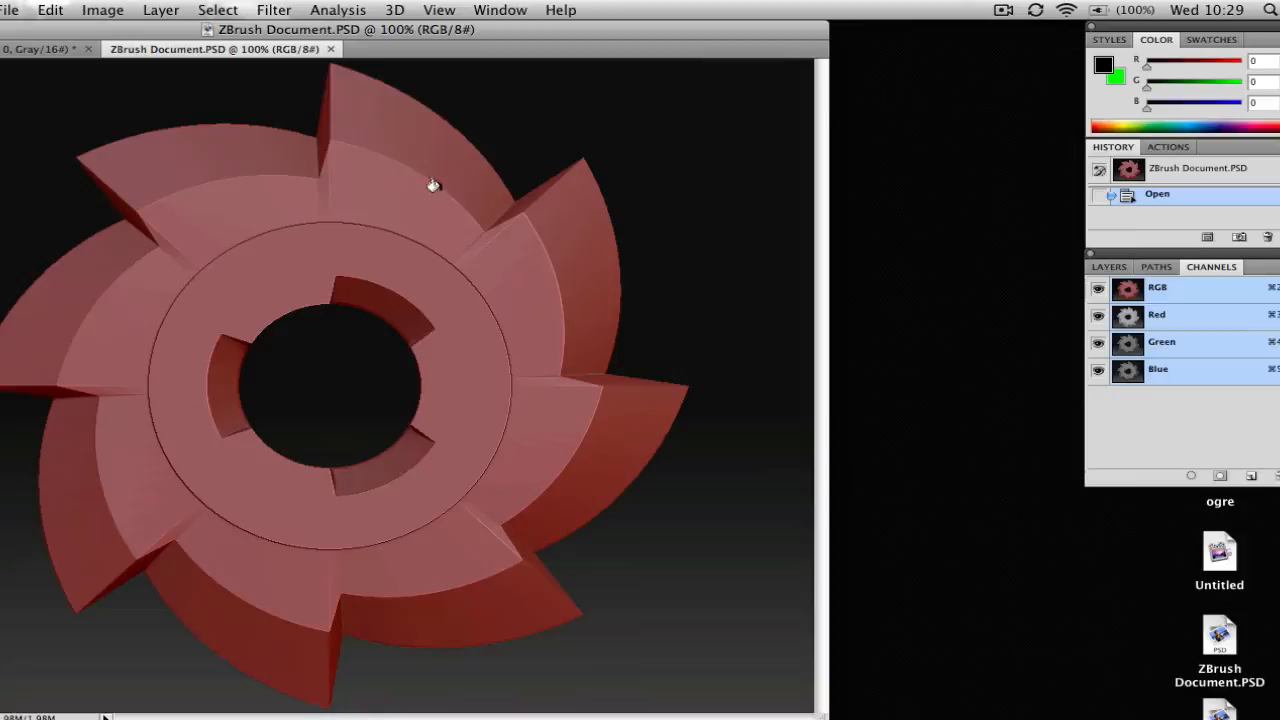
pyautogui.moveTo(709, 214)
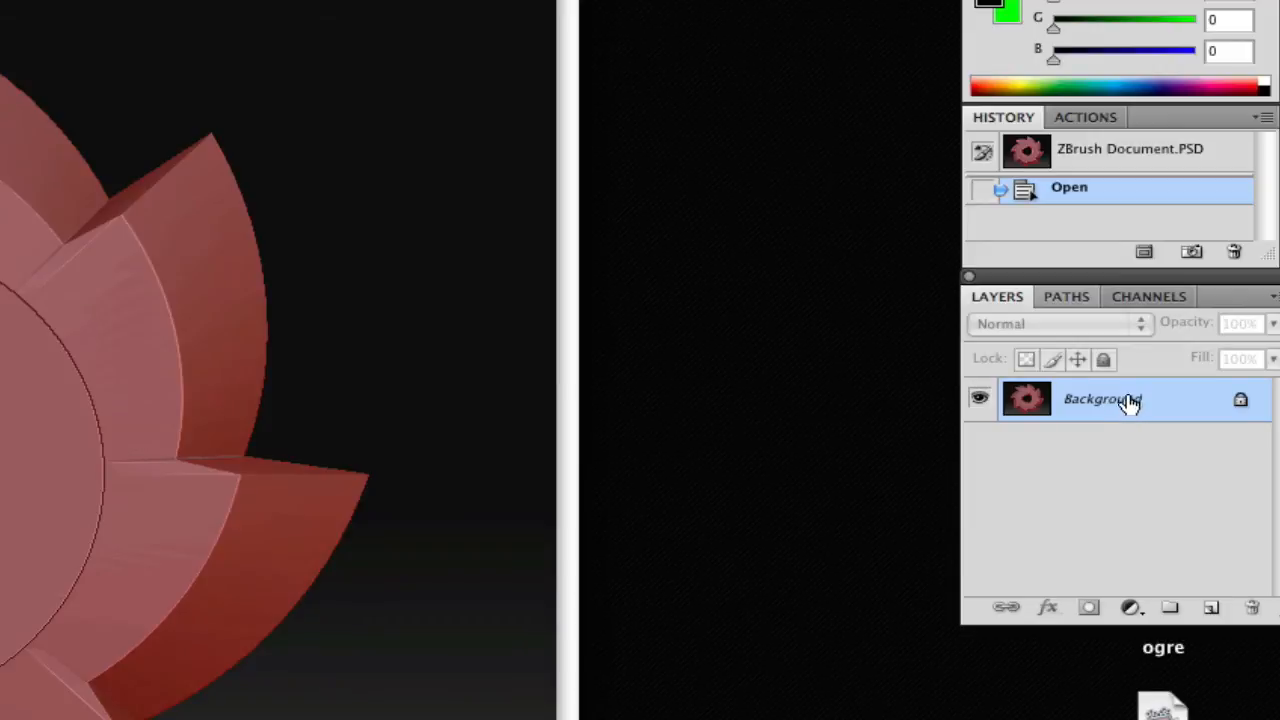
# - Convert the red render's Background to Layer 0 and paste the gear cutout as Layer 1
pyautogui.doubleClick(1101, 399)
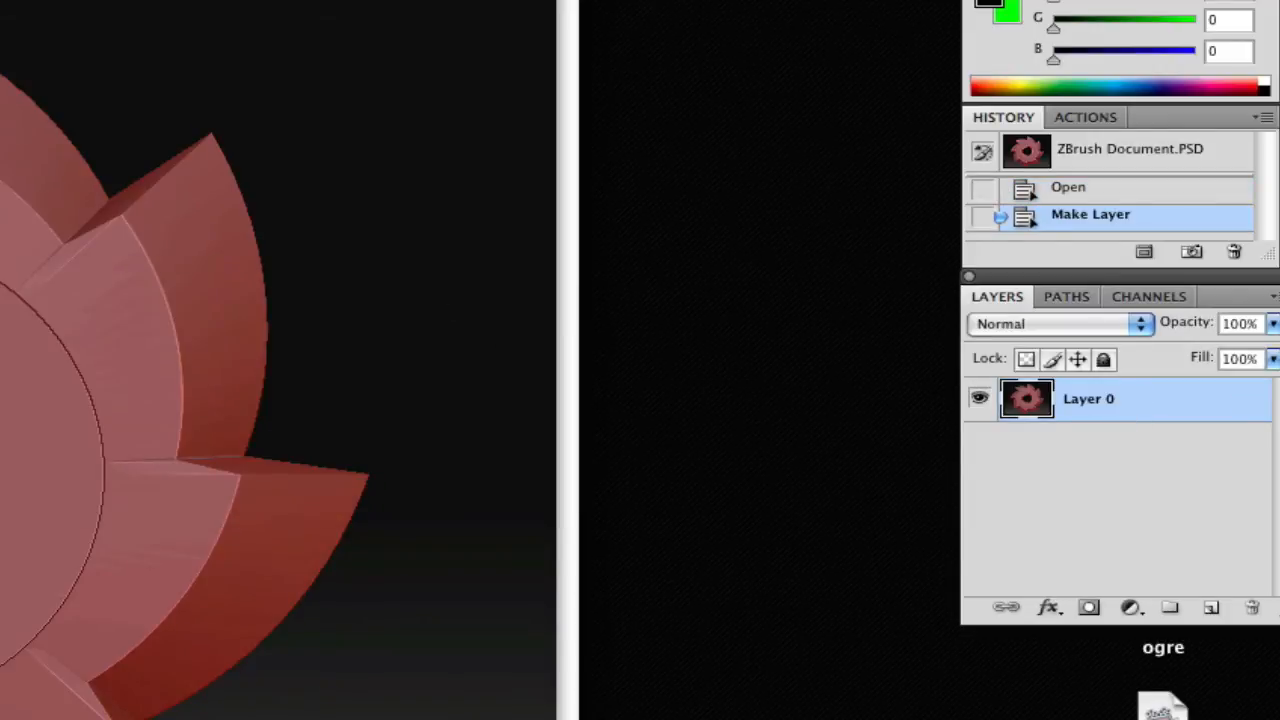
pyautogui.click(124, 14)
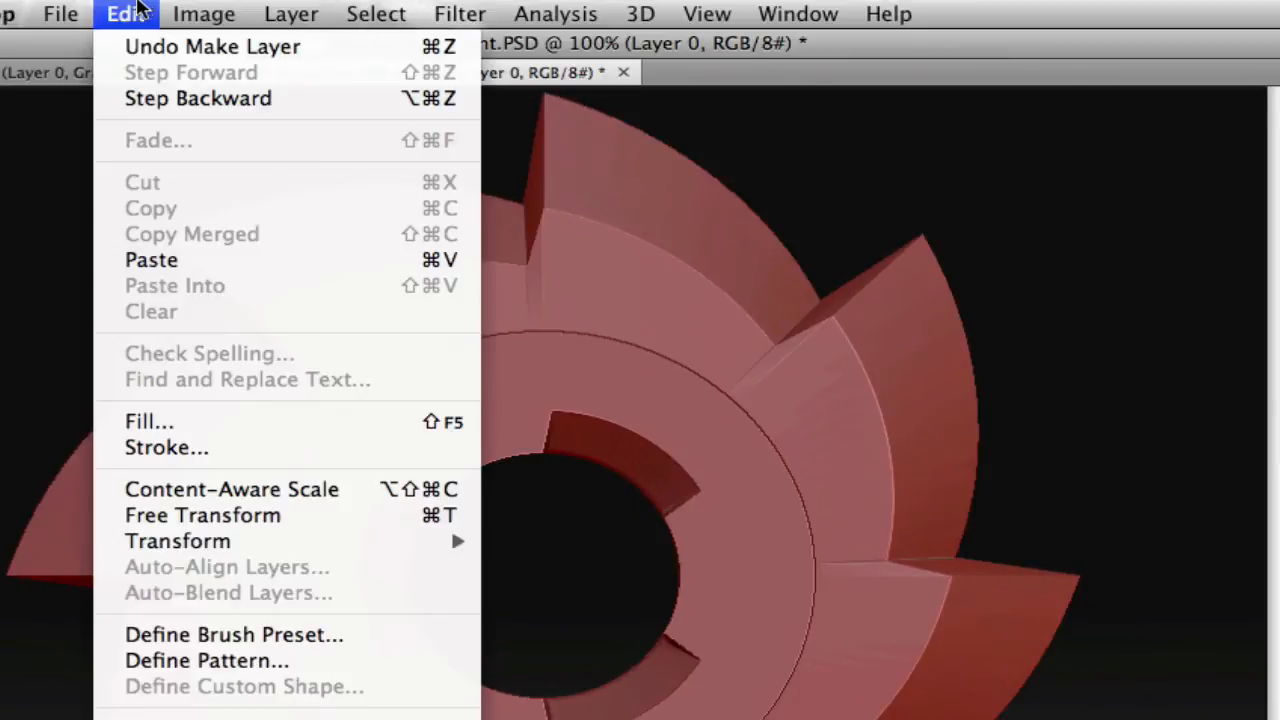
pyautogui.moveTo(152, 260)
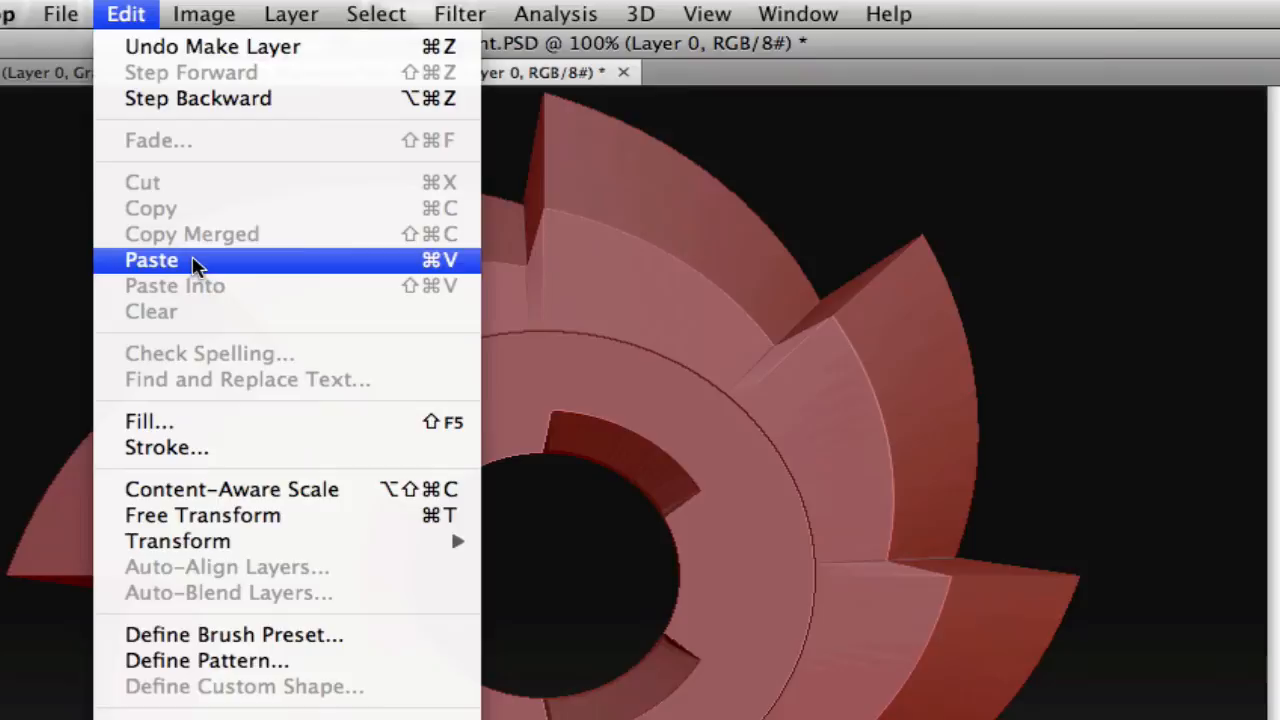
pyautogui.click(151, 260)
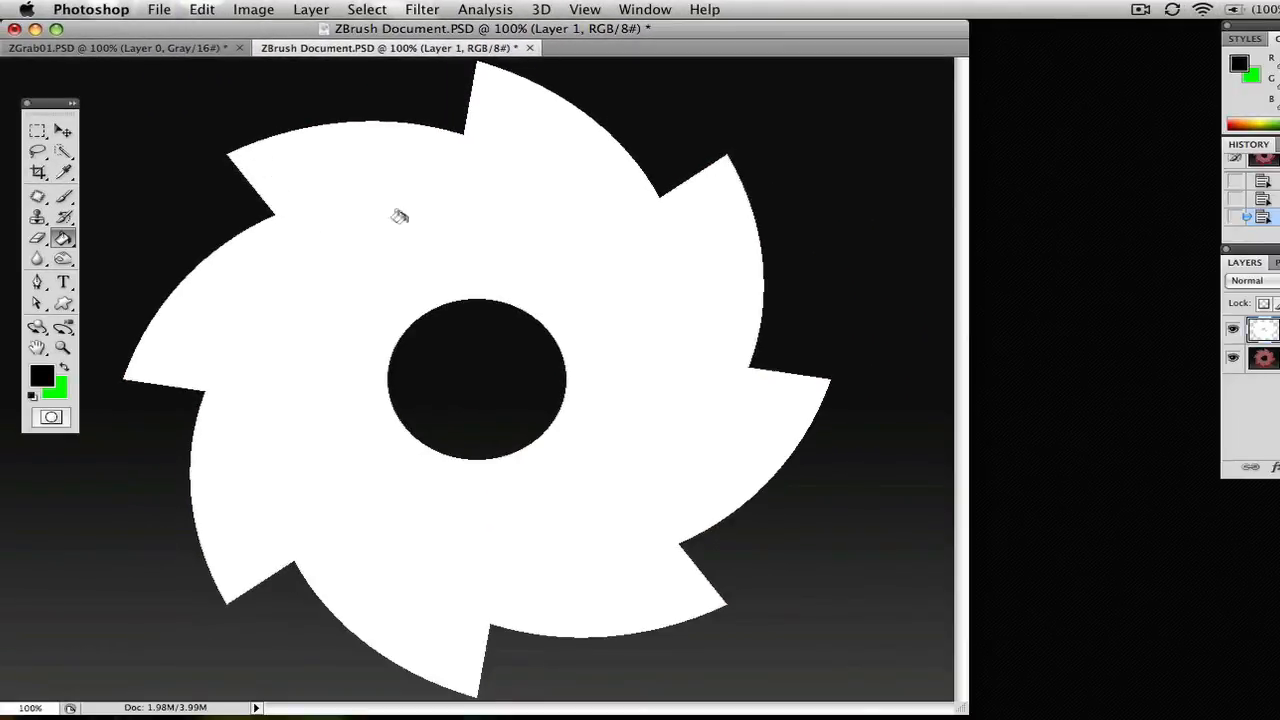
pyautogui.moveTo(467, 320)
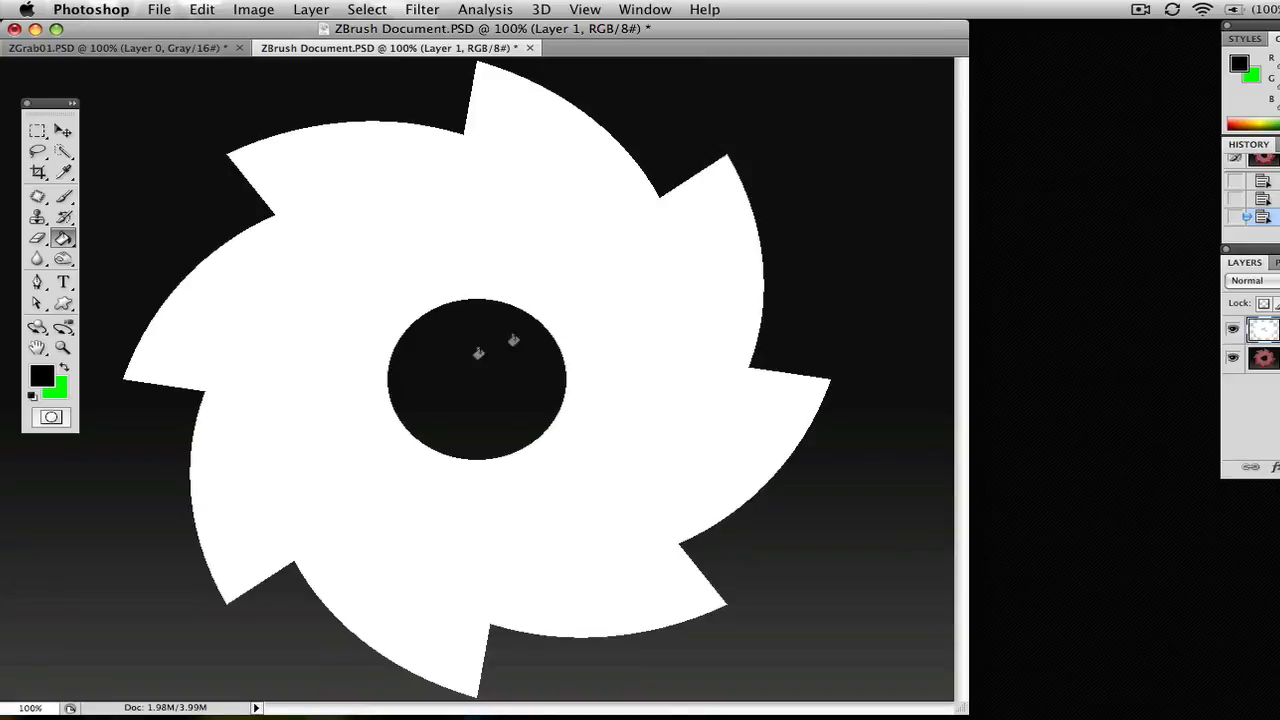
pyautogui.moveTo(740, 303)
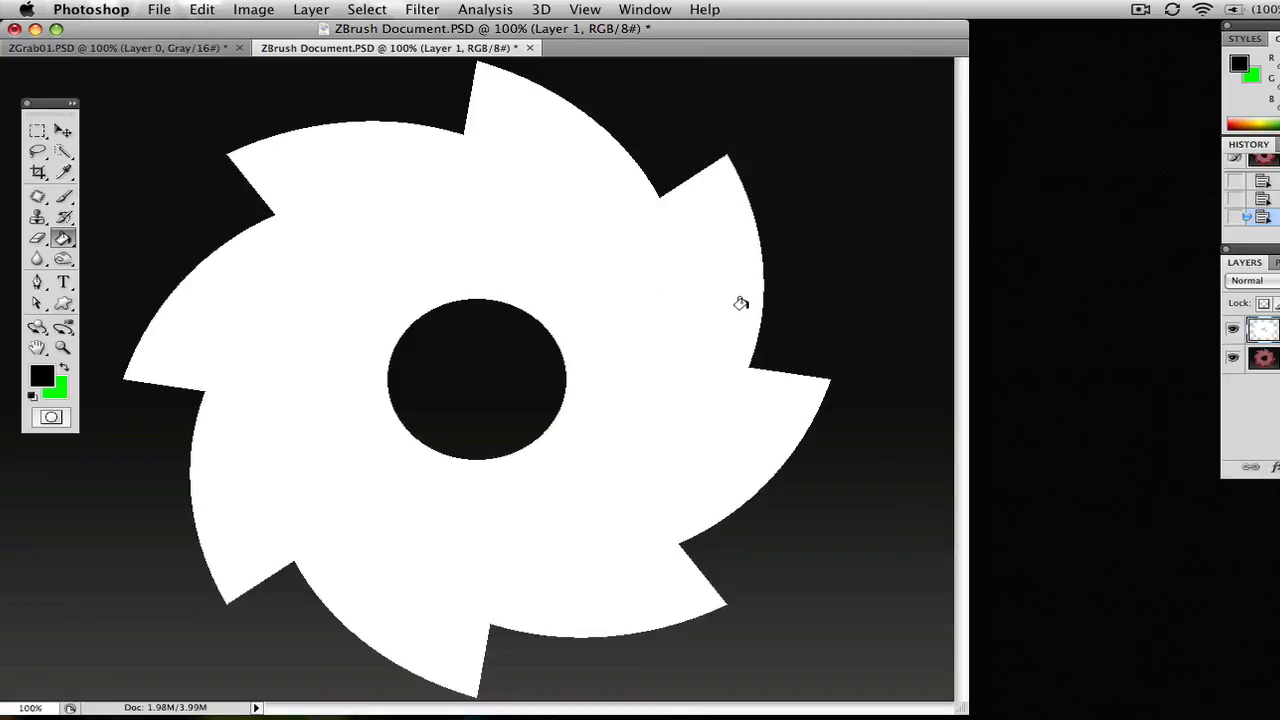
pyautogui.moveTo(737, 311)
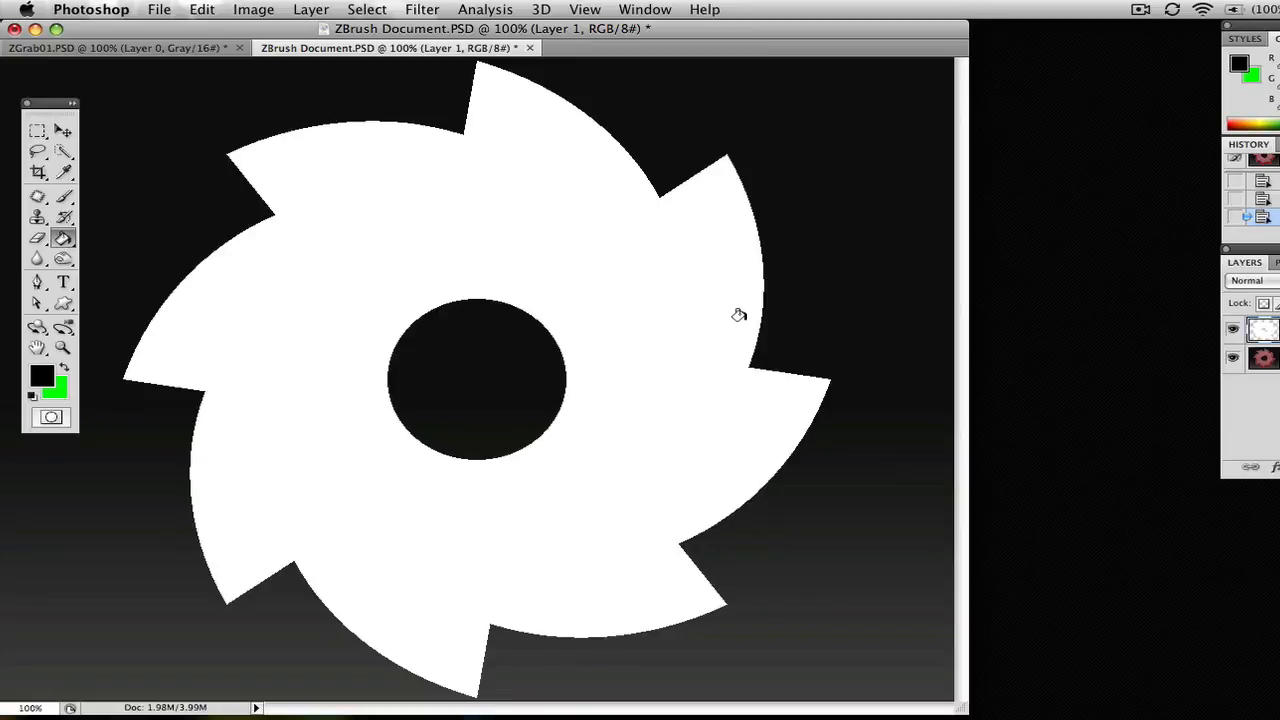
pyautogui.moveTo(708, 243)
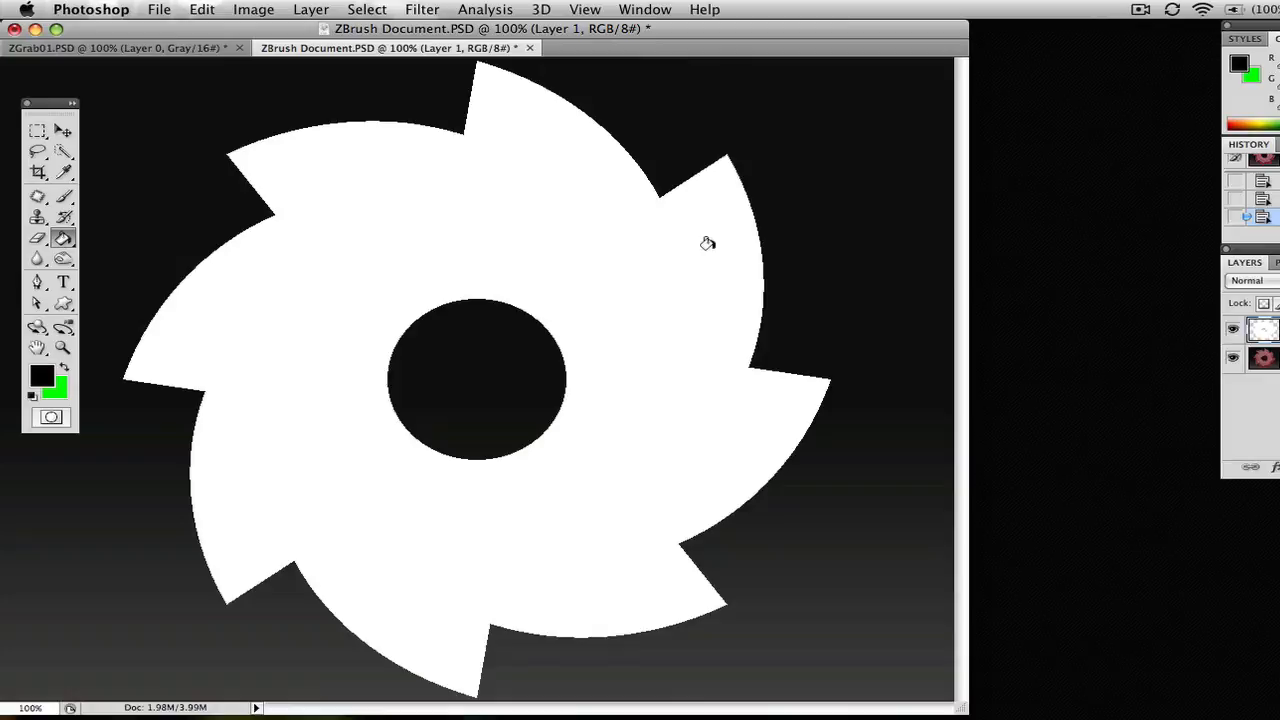
pyautogui.moveTo(622, 146)
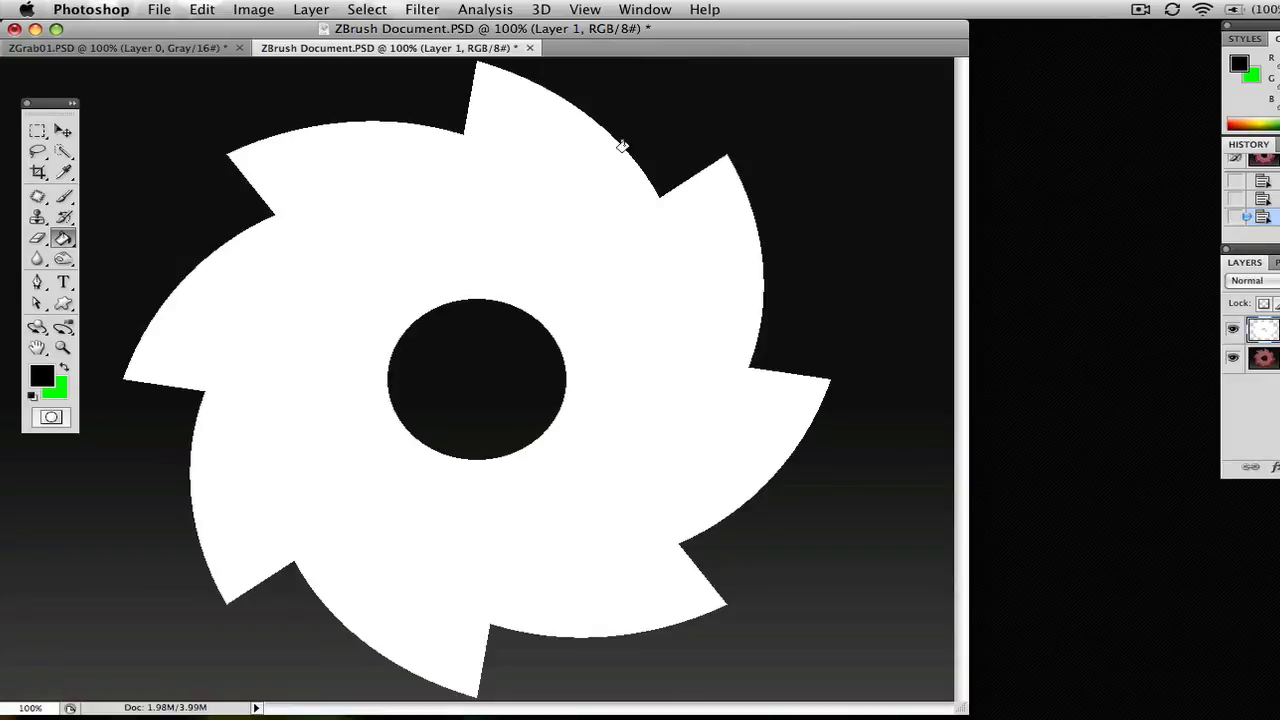
pyautogui.moveTo(343, 321)
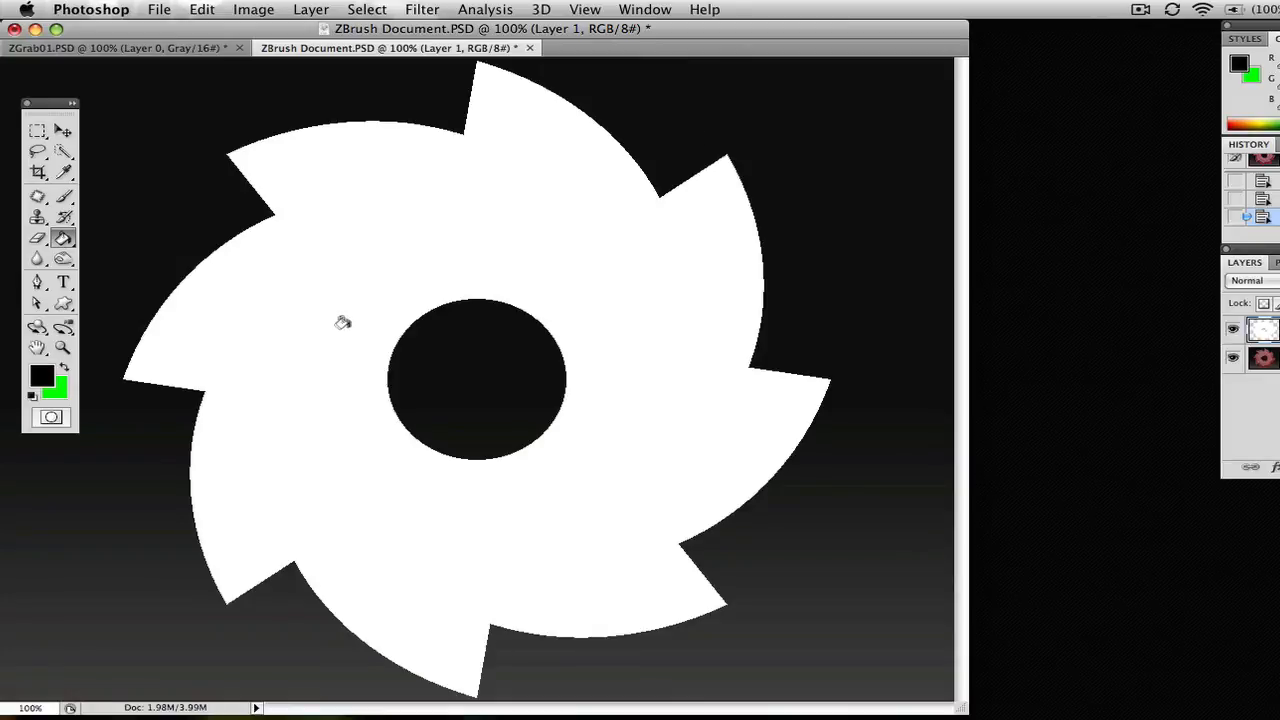
pyautogui.moveTo(418, 255)
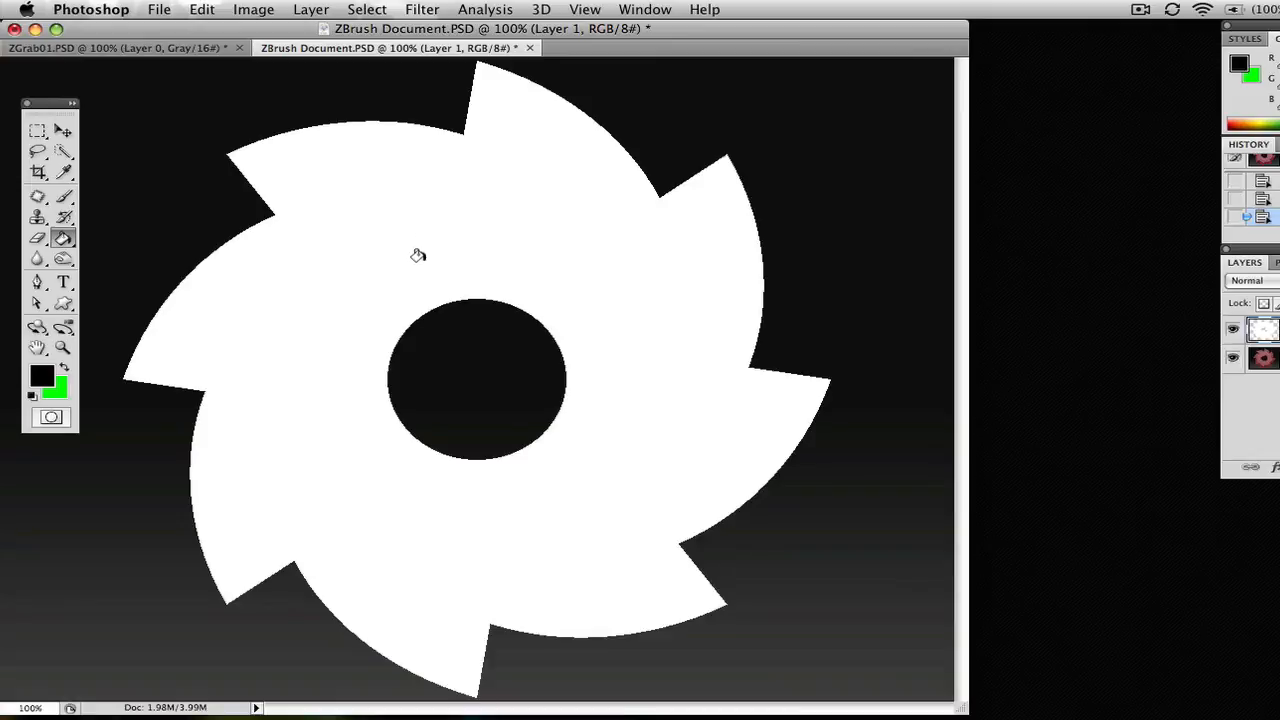
pyautogui.moveTo(418, 406)
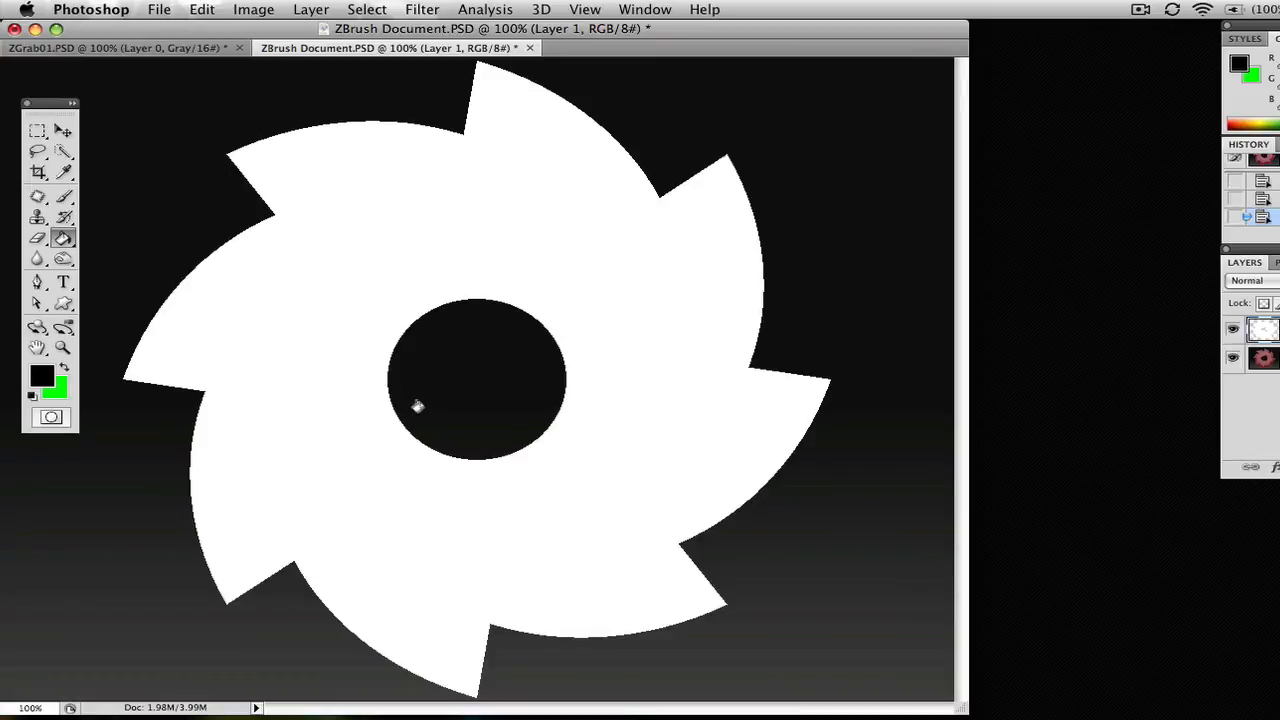
pyautogui.moveTo(410, 430)
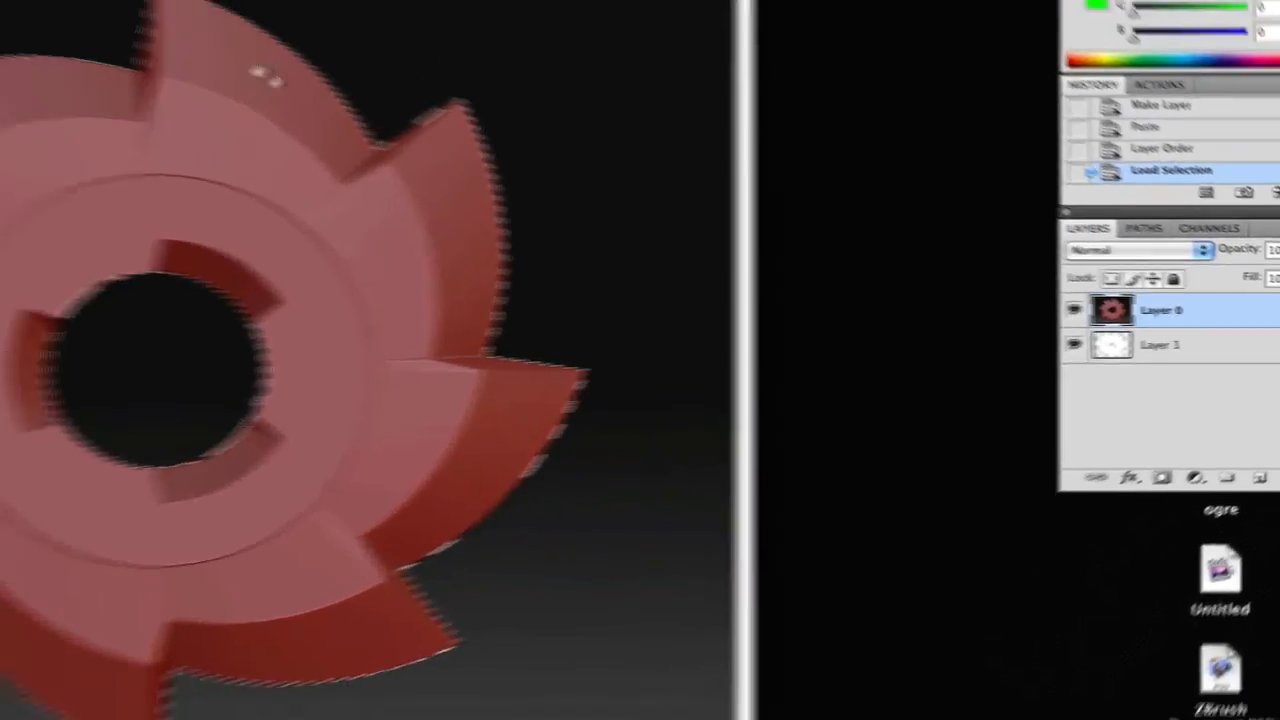
# - Copy the gear, create a transparent clipboard-sized document, and paste the gear into it
pyautogui.click(191, 9)
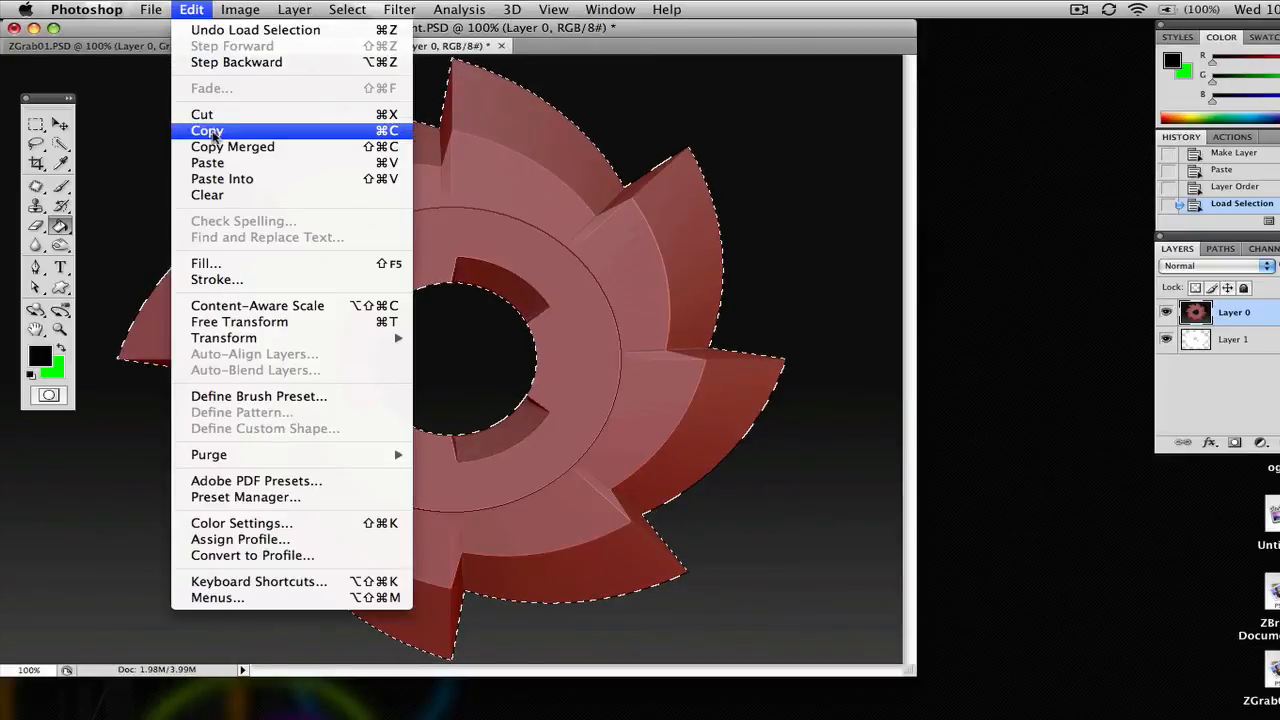
pyautogui.click(206, 130)
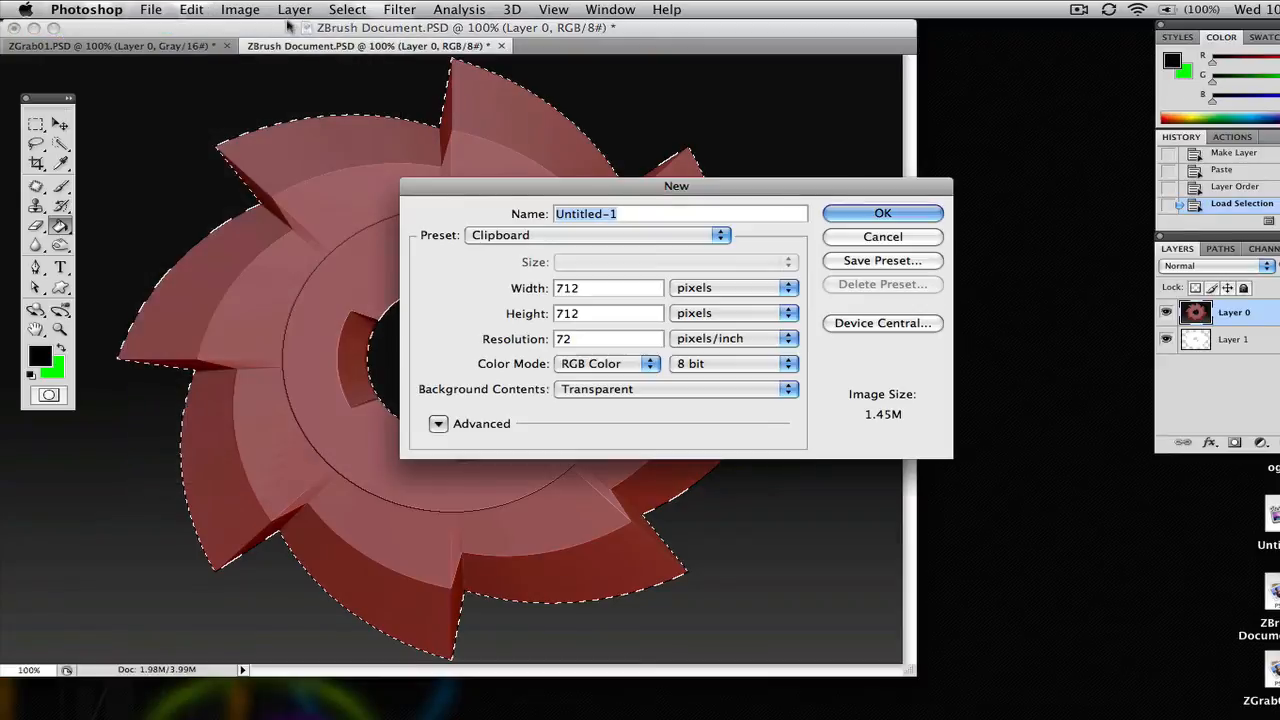
pyautogui.click(881, 236)
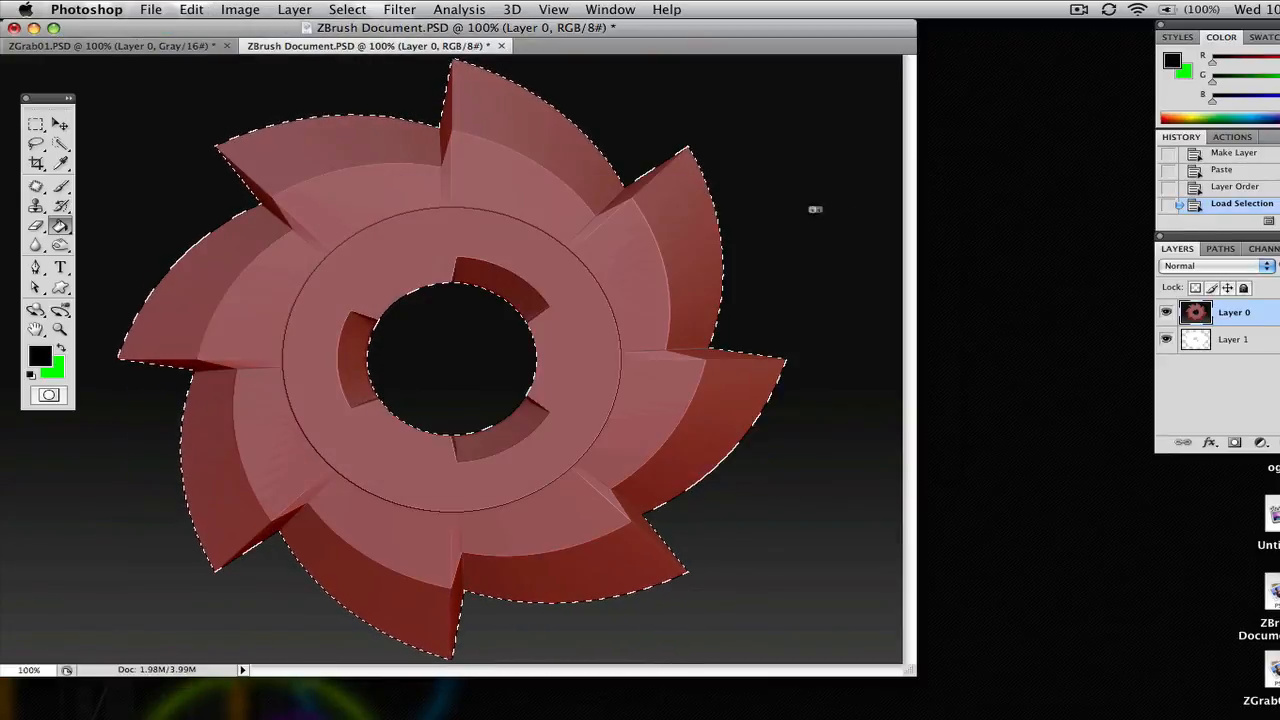
pyautogui.click(191, 9)
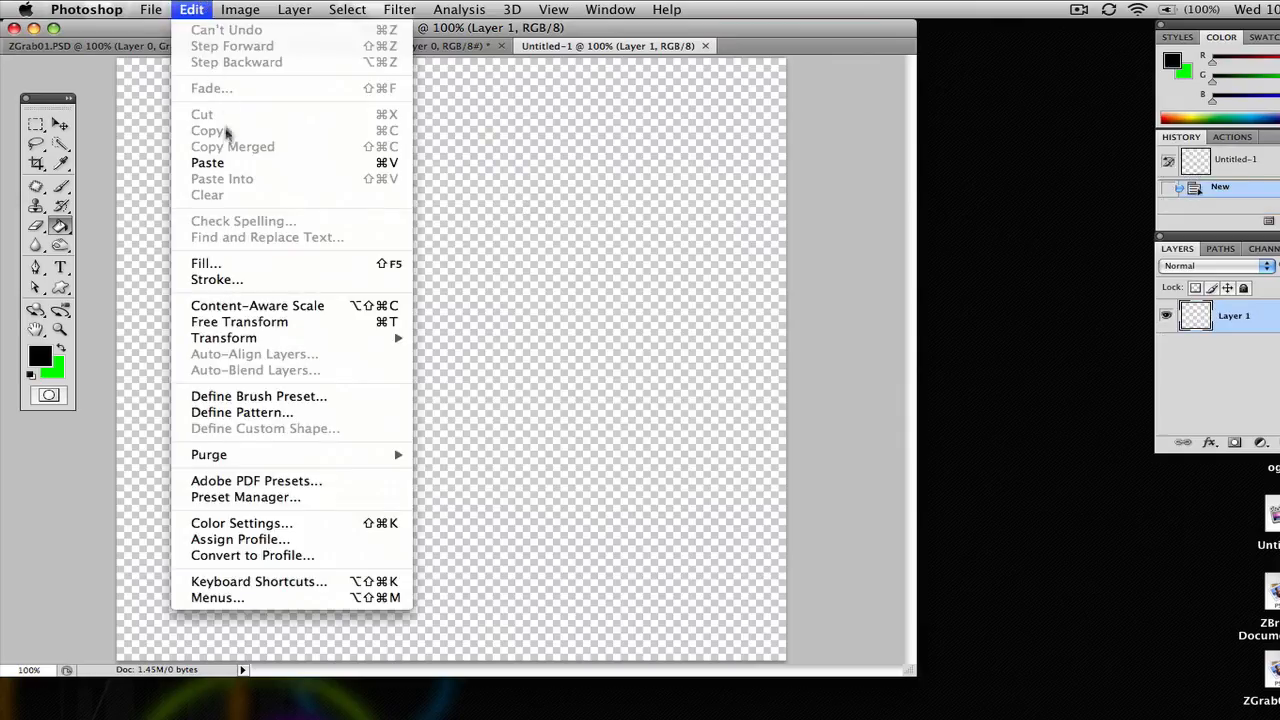
pyautogui.click(207, 162)
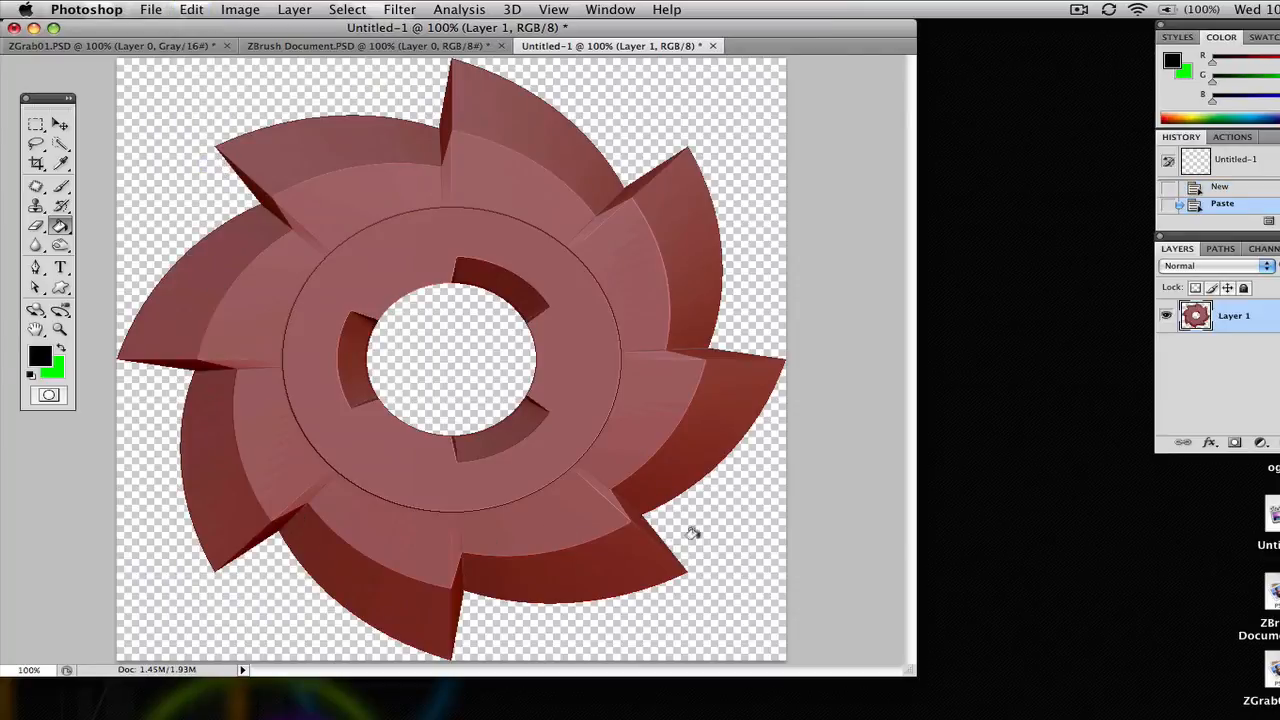
pyautogui.moveTo(645, 350)
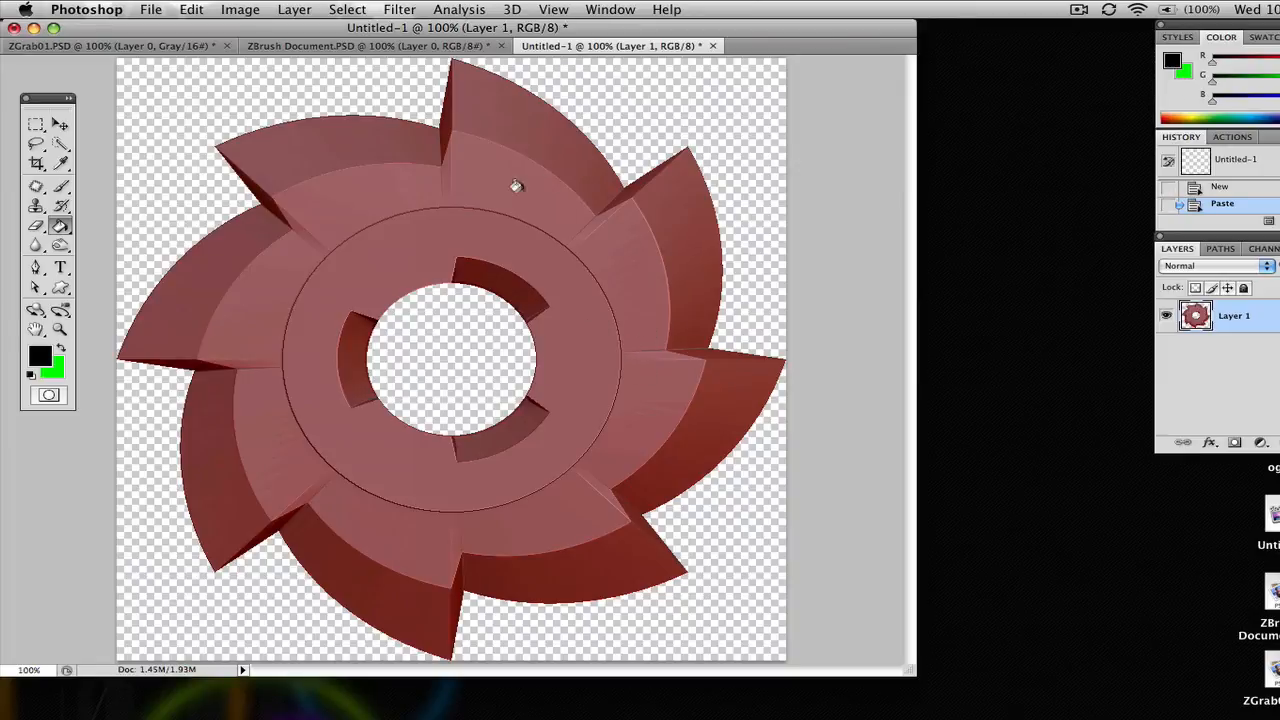
pyautogui.moveTo(220, 285)
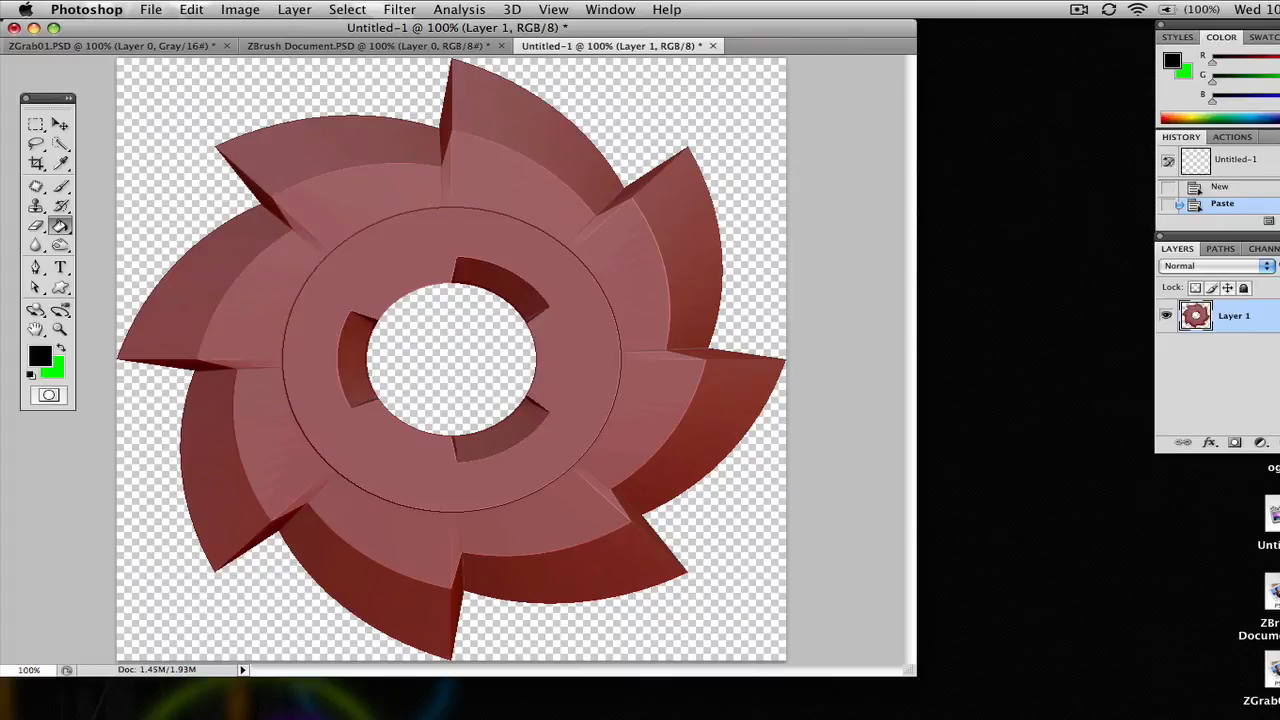
# - Add Layer 2 beneath the gear and fill it with solid black
pyautogui.click(1235, 442)
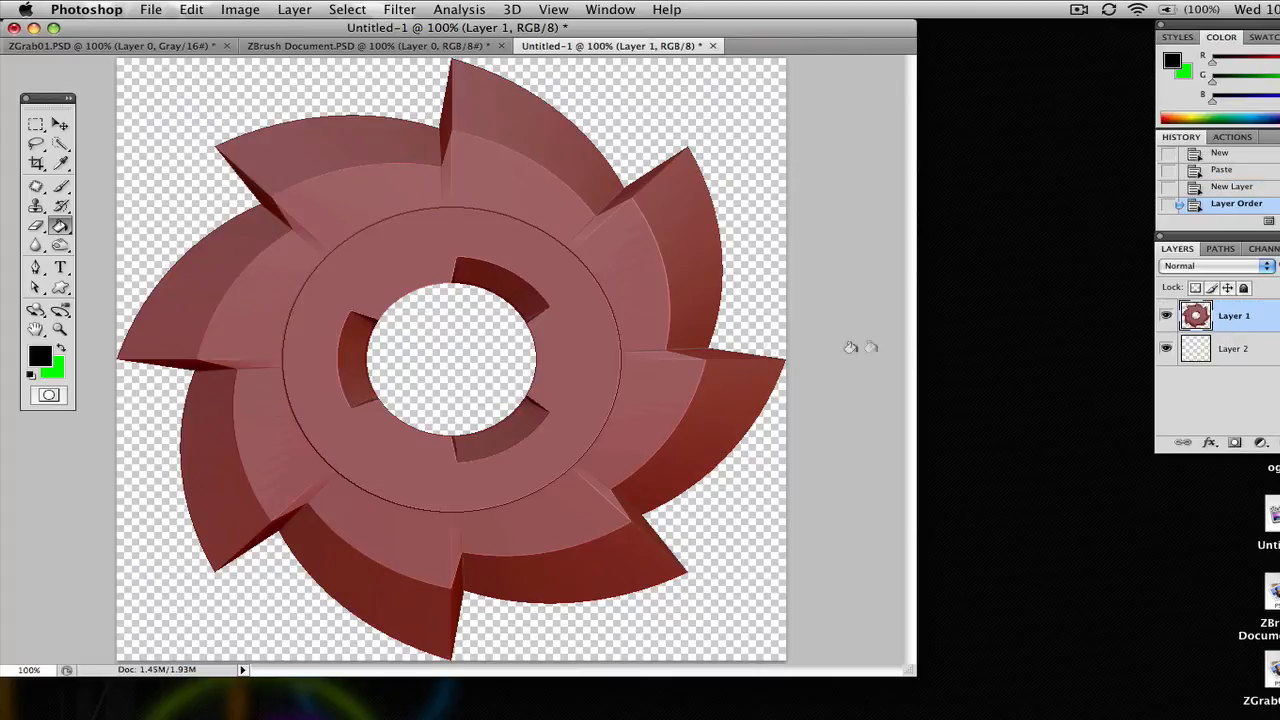
pyautogui.moveTo(150, 537)
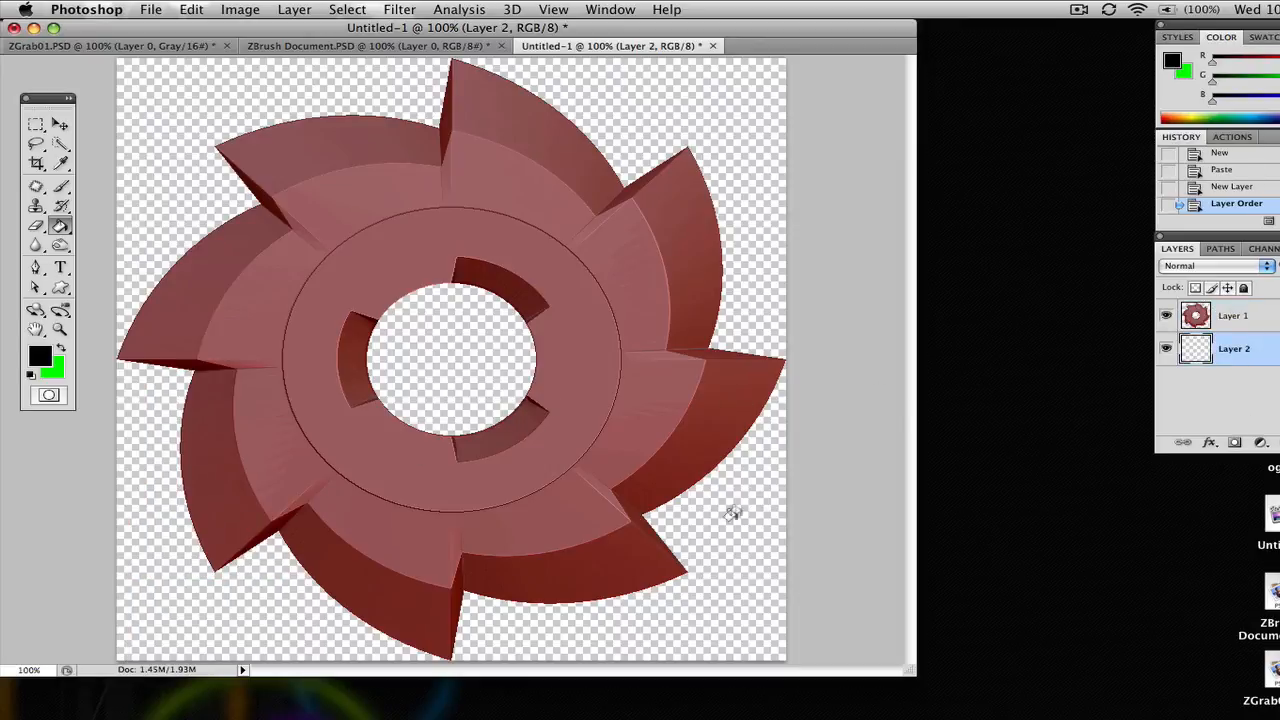
pyautogui.click(350, 115)
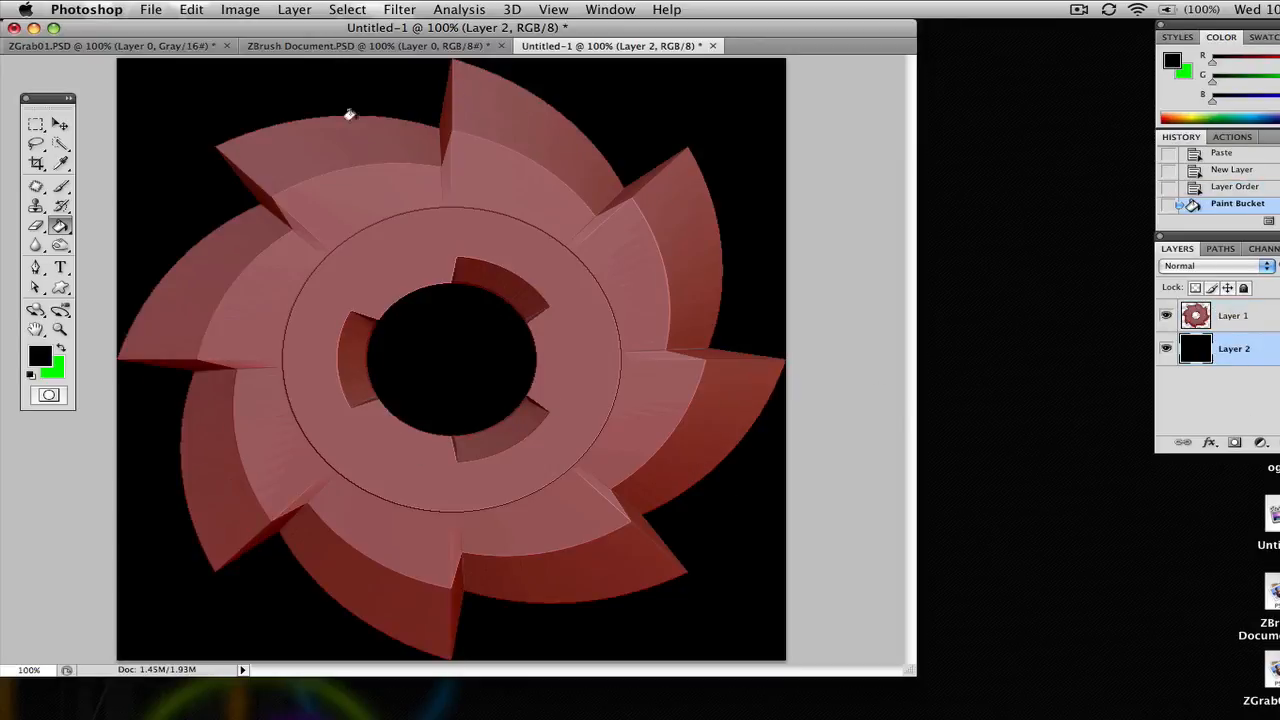
pyautogui.moveTo(358, 562)
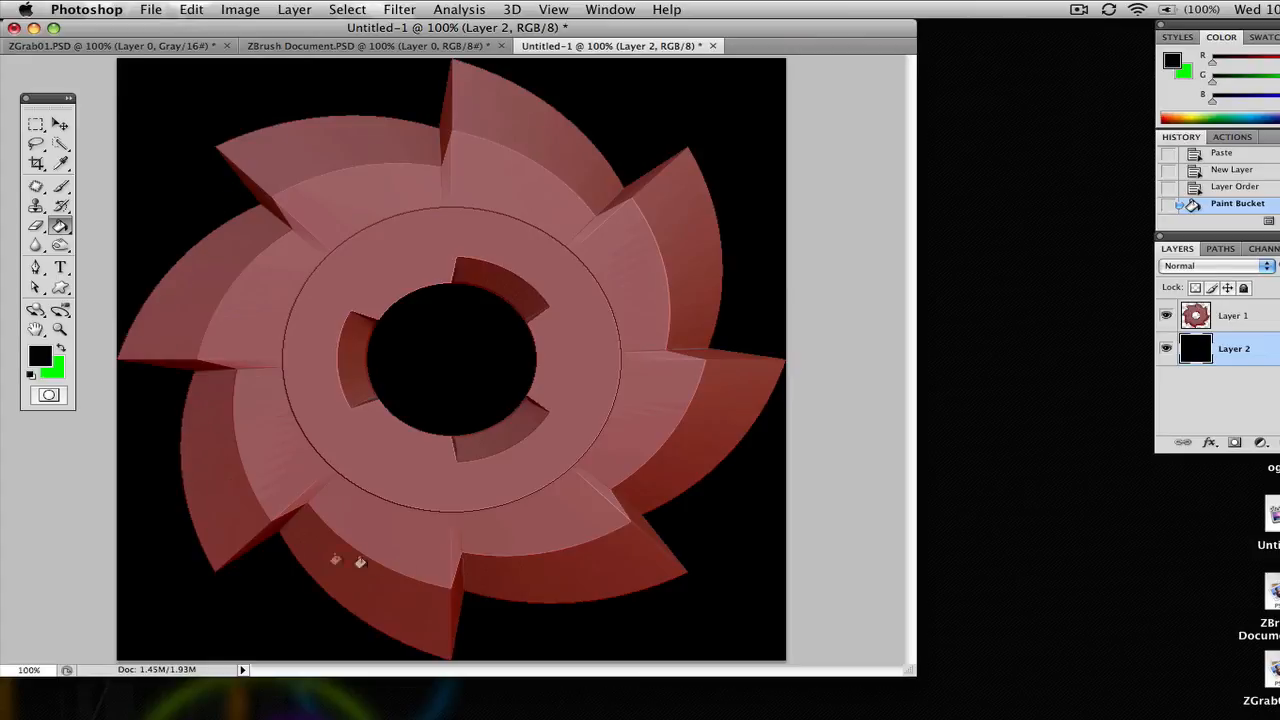
pyautogui.moveTo(282, 110)
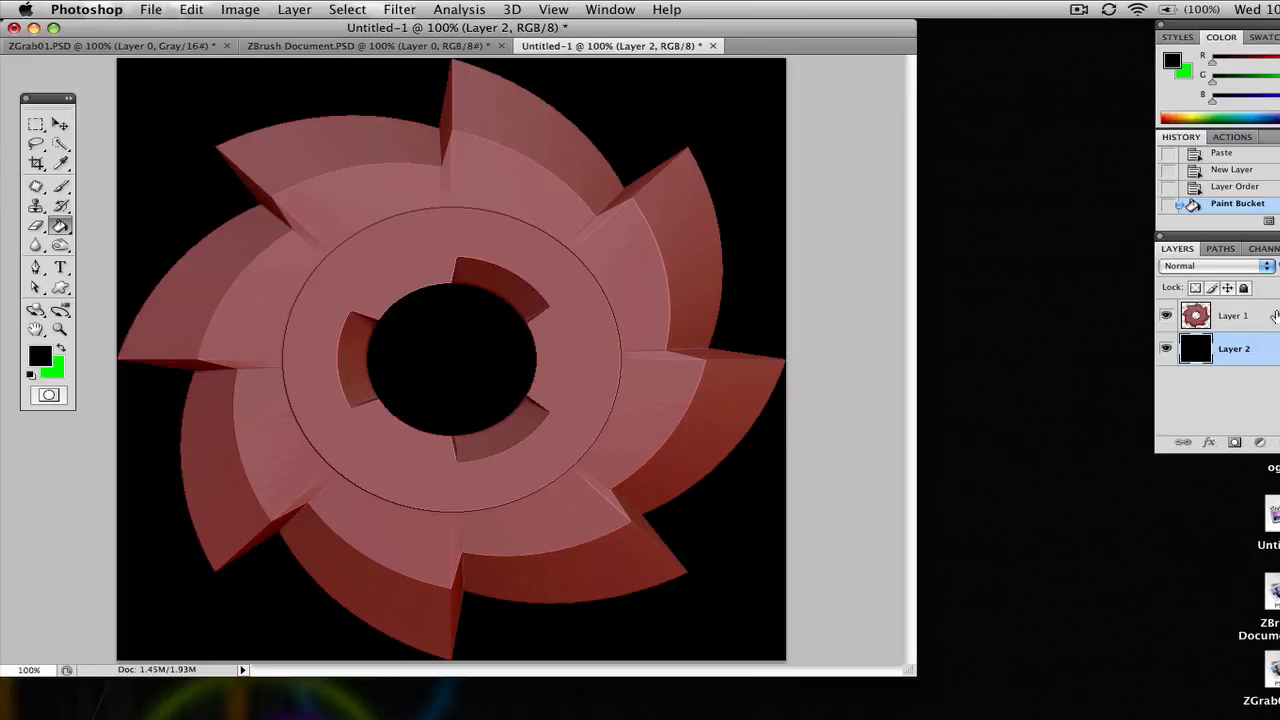
# - Apply Remove Black Matte and then Defringe to the gear's Layer 1
pyautogui.click(294, 9)
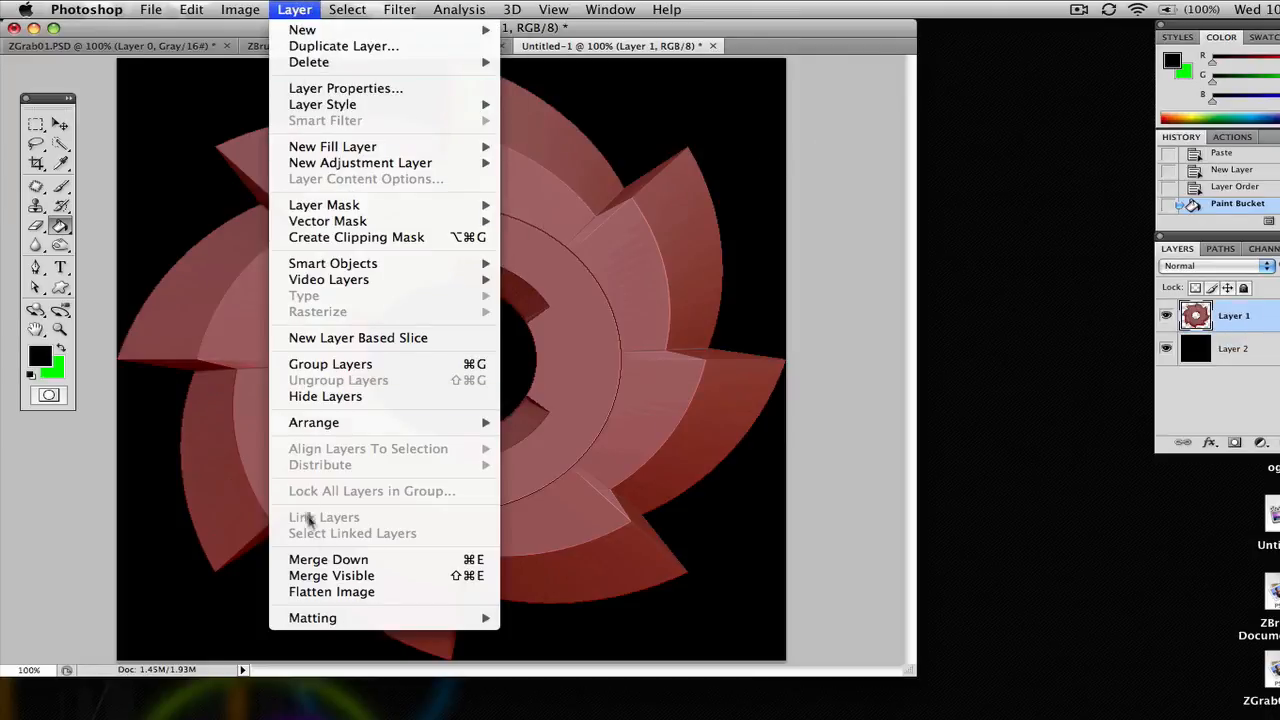
pyautogui.moveTo(313, 617)
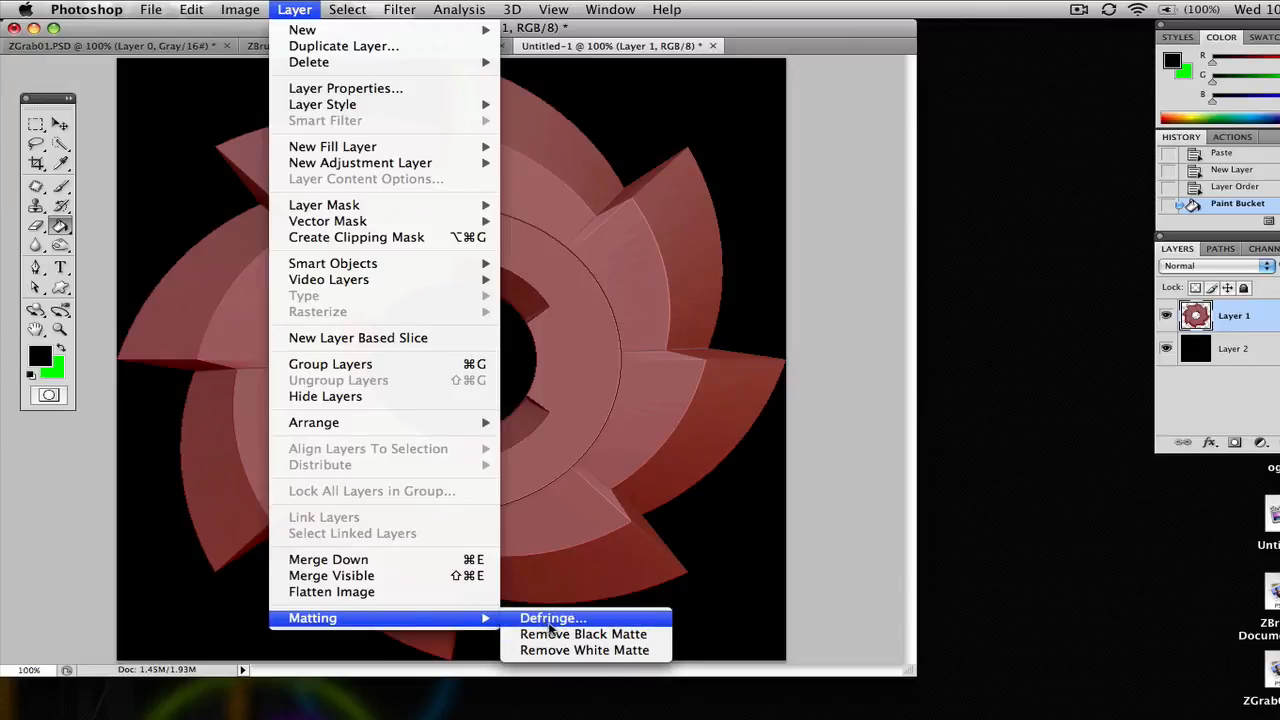
pyautogui.click(583, 633)
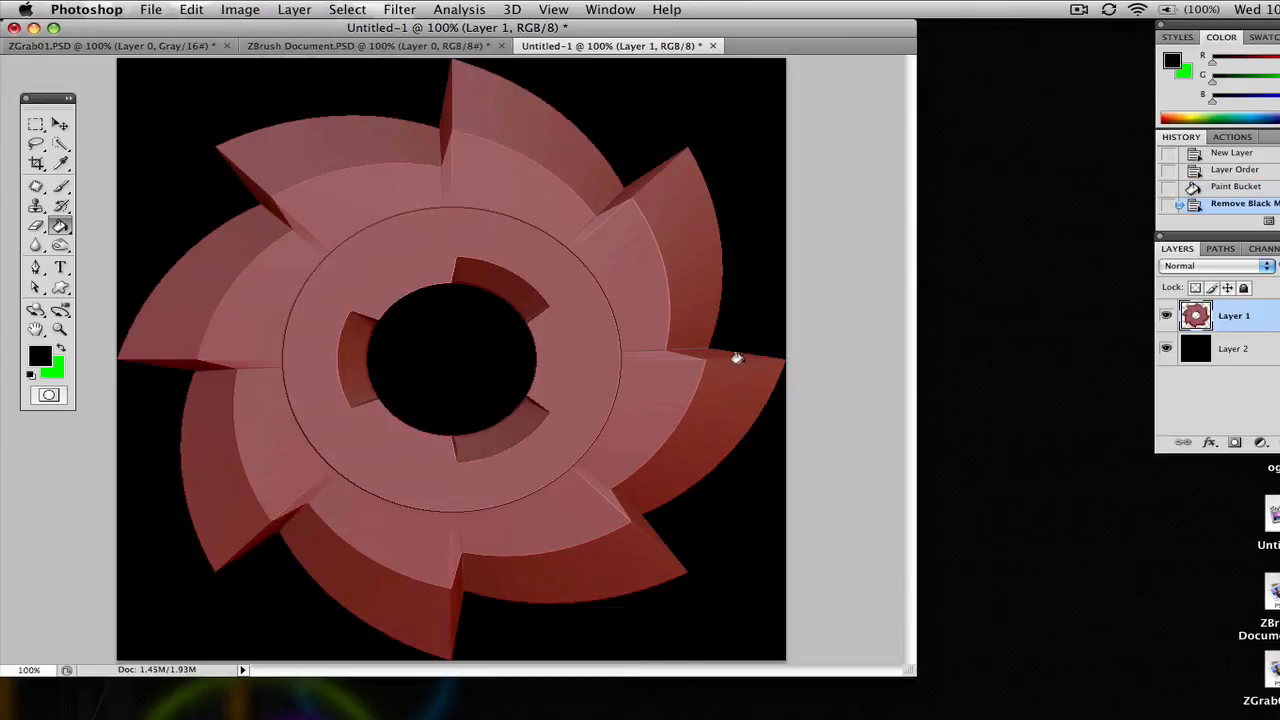
pyautogui.click(240, 9)
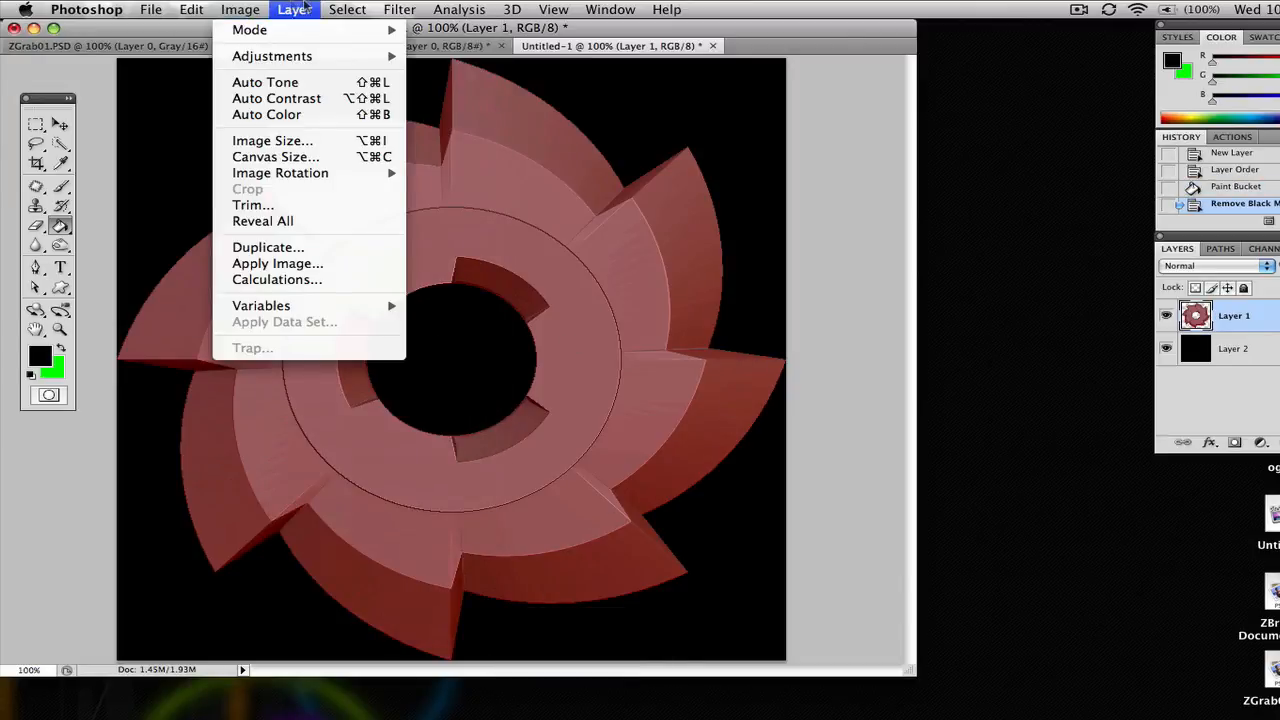
pyautogui.click(294, 9)
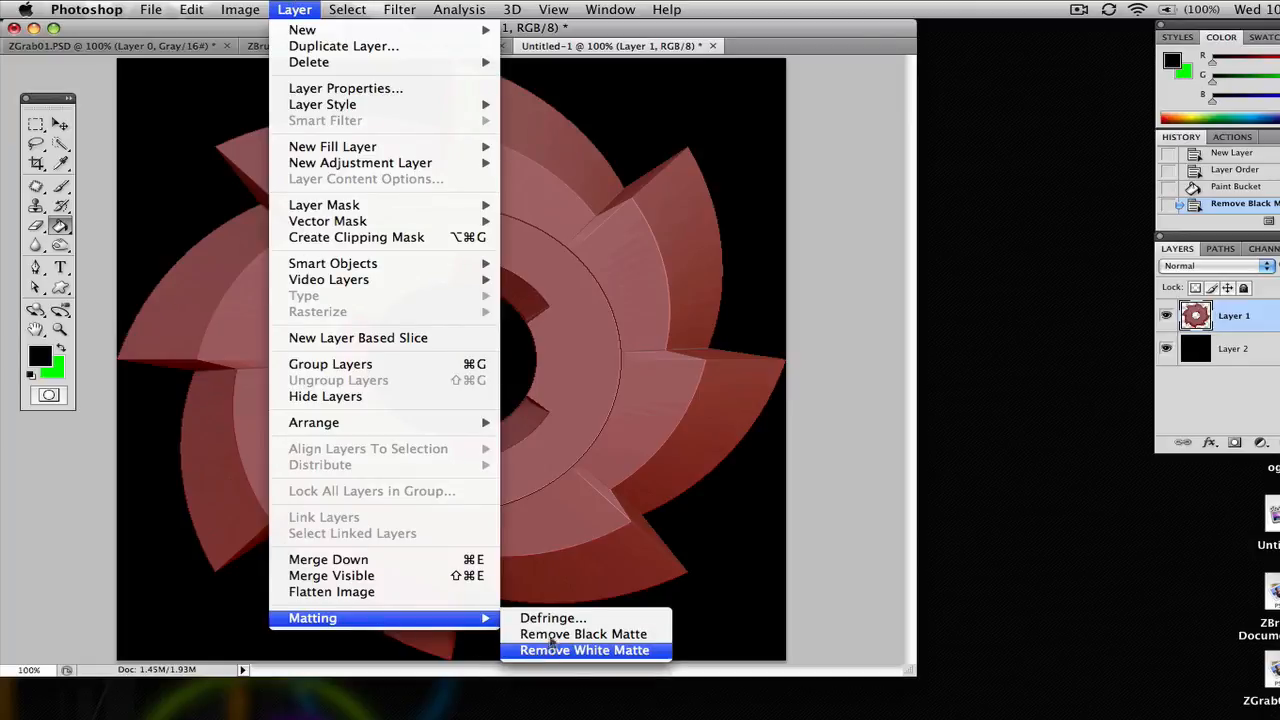
pyautogui.click(584, 650)
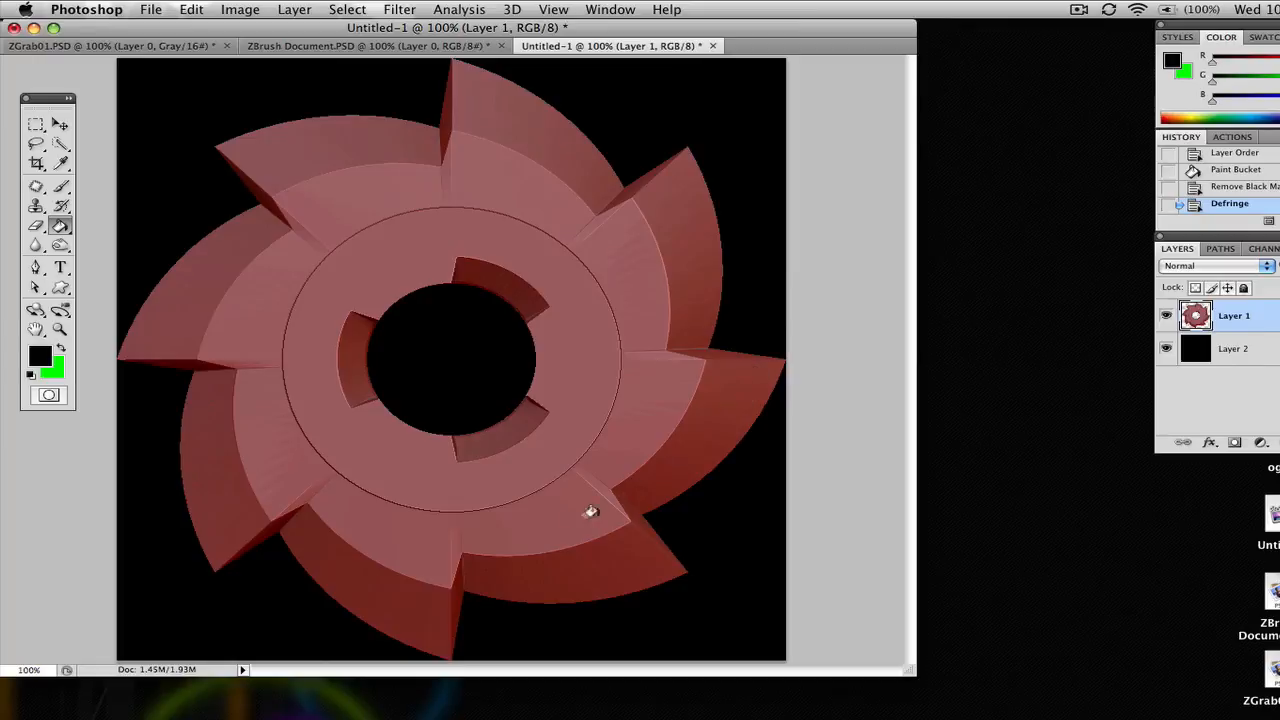
pyautogui.moveTo(625, 215)
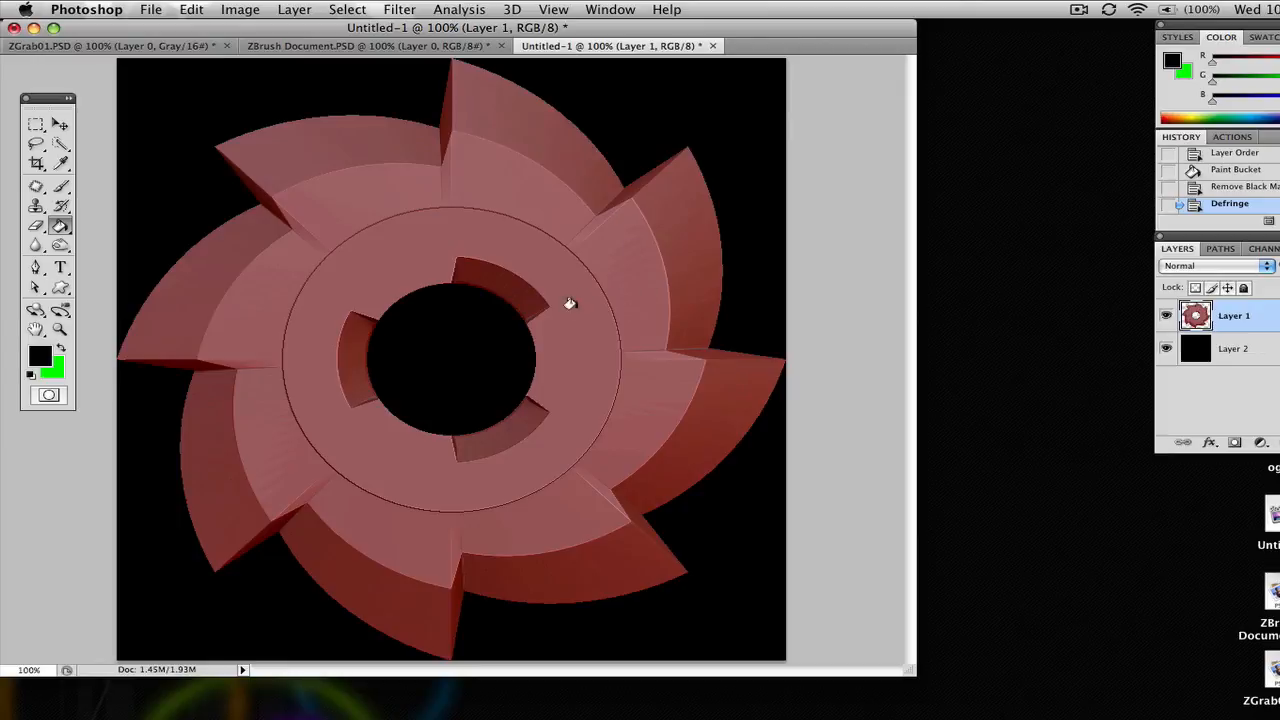
pyautogui.moveTo(588, 311)
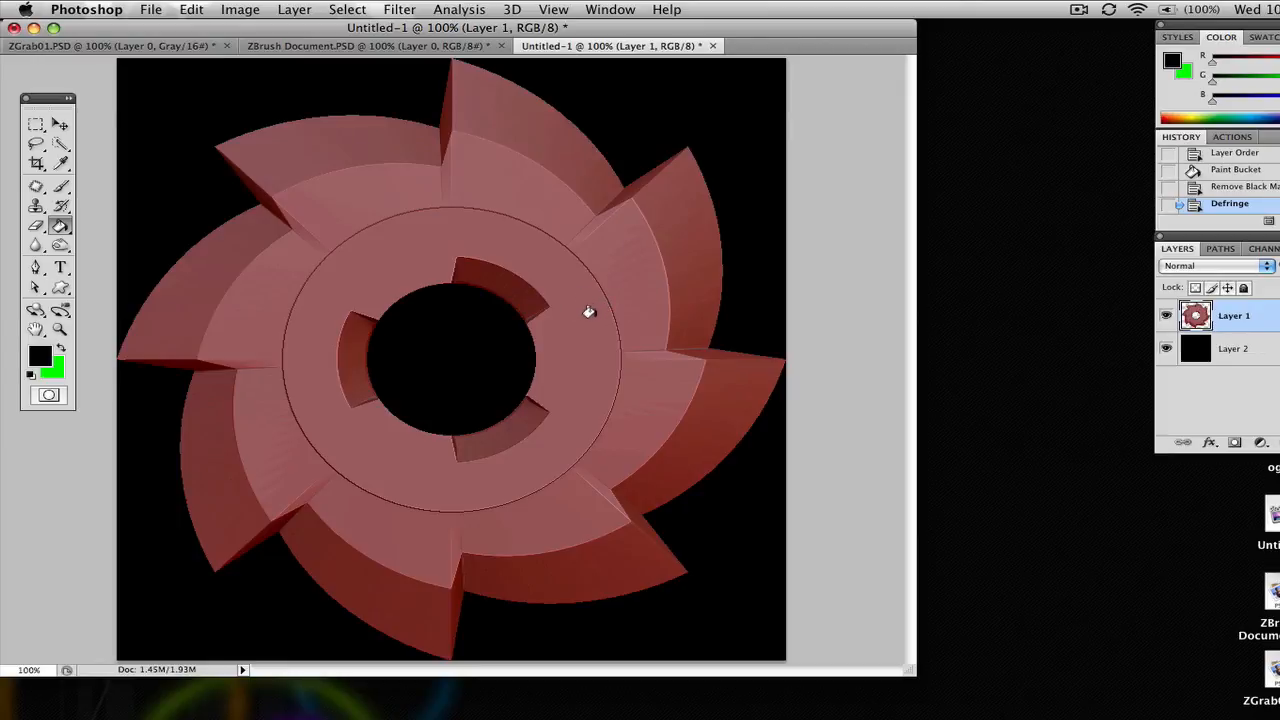
pyautogui.moveTo(585, 320)
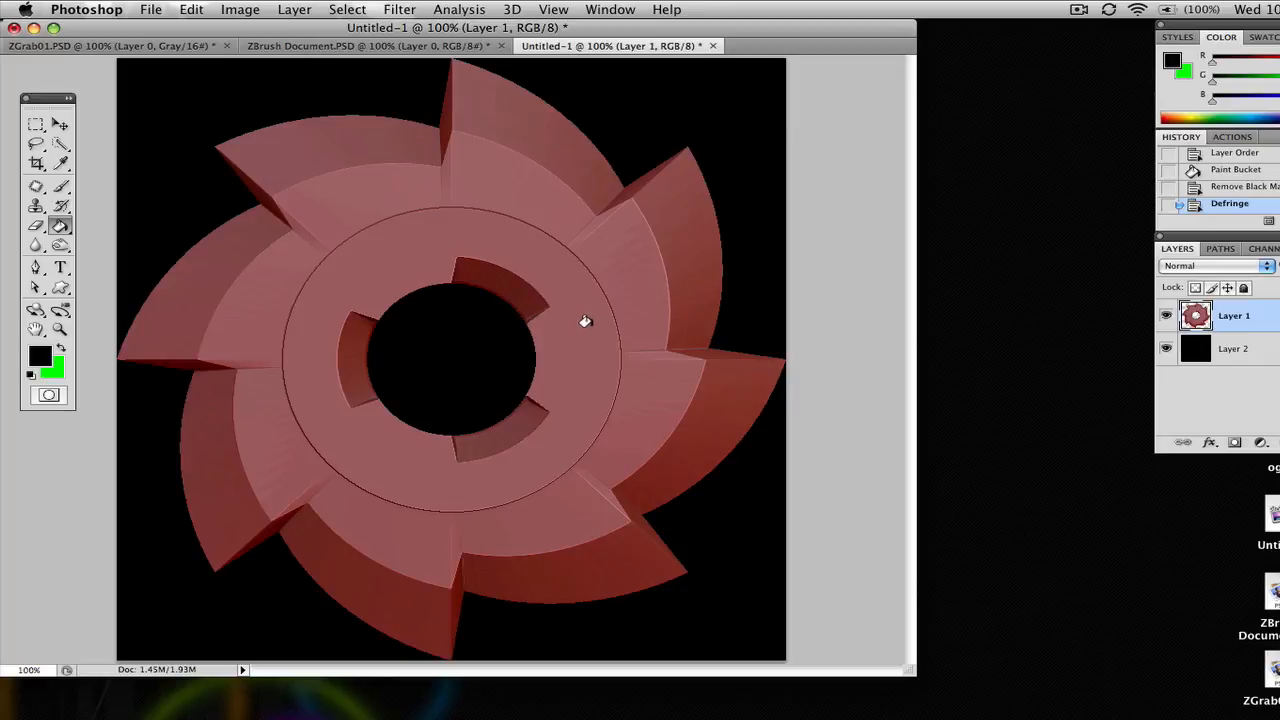
pyautogui.moveTo(780, 147)
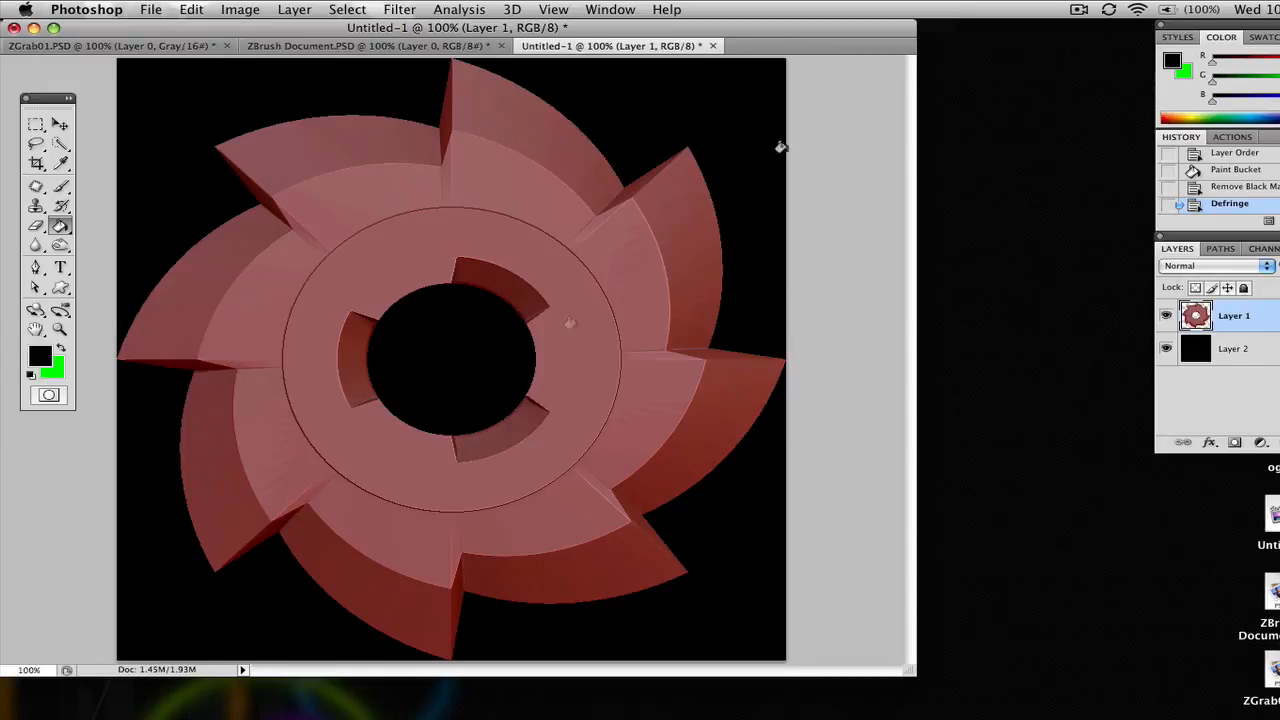